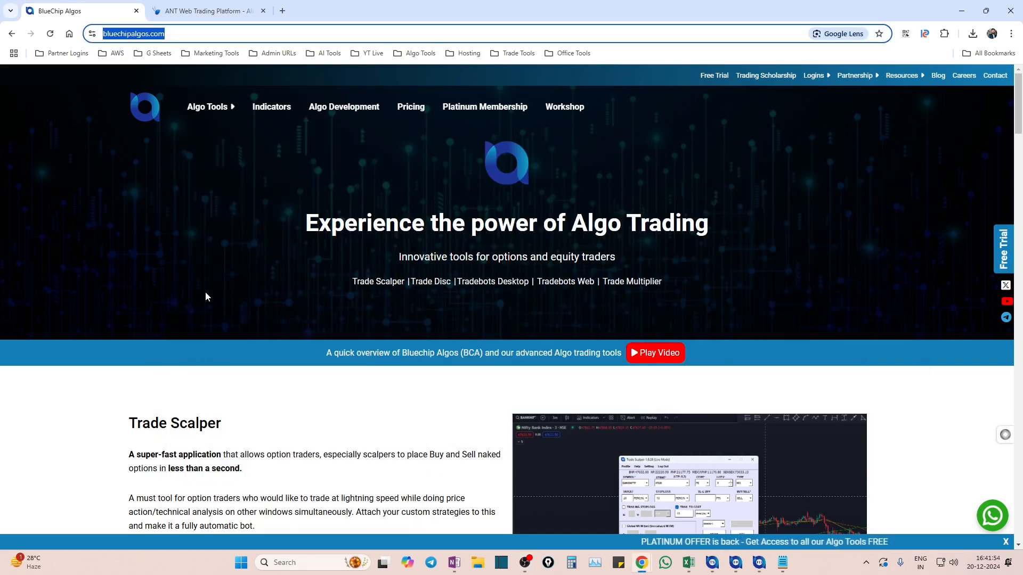
{"action": "mouse_move", "coordinate": [197, 209]}
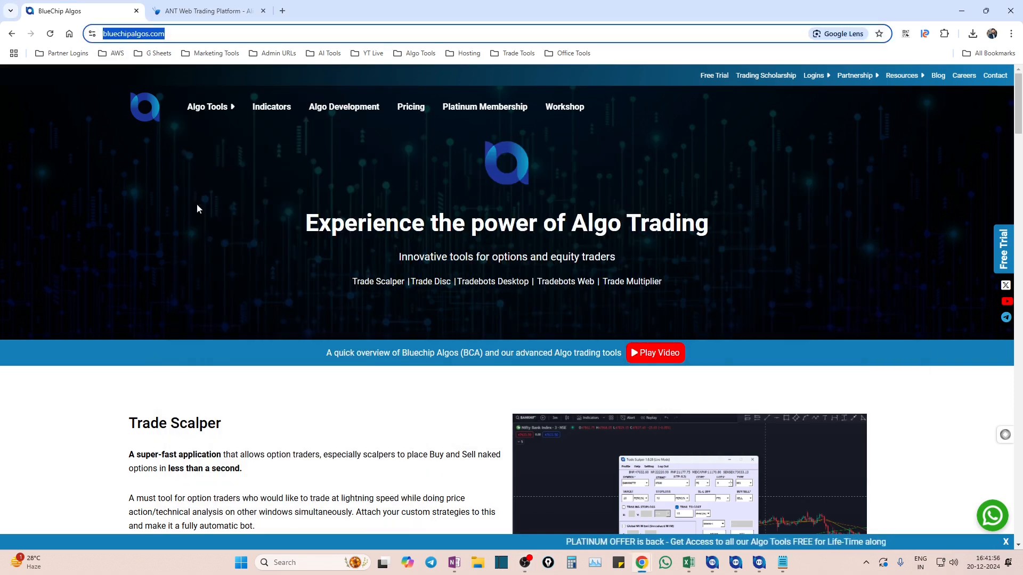
Step: Show the Algo Tools dropdown listing Trade bots desktop and Trade bots web
{"action": "left_click", "coordinate": [207, 107]}
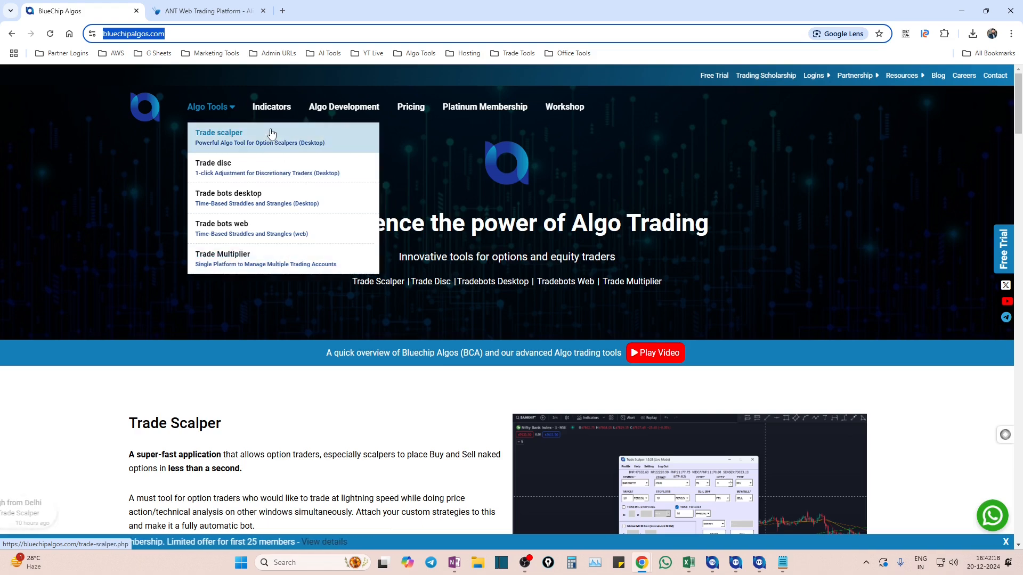
{"action": "mouse_move", "coordinate": [241, 229]}
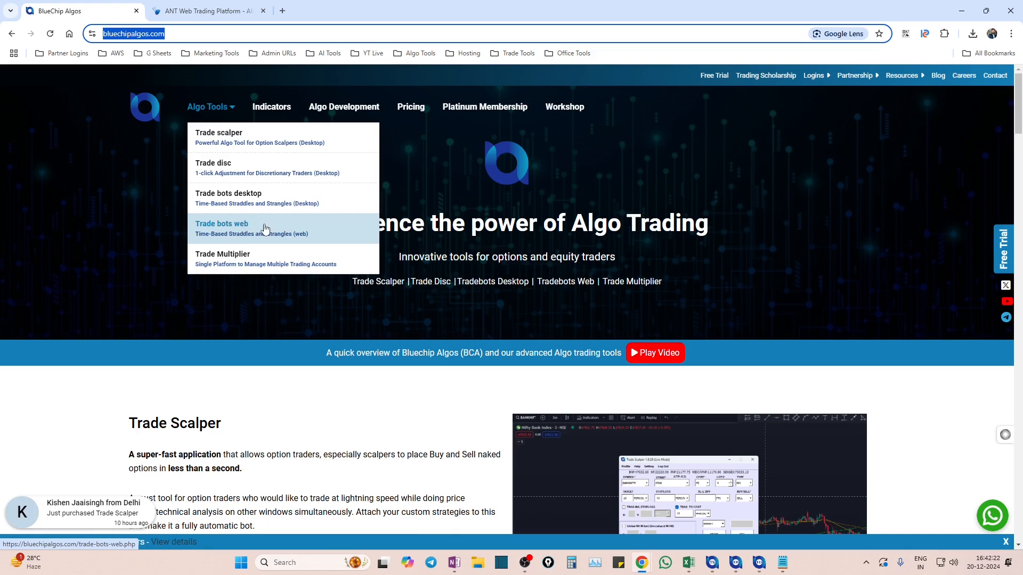
{"action": "mouse_move", "coordinate": [270, 215]}
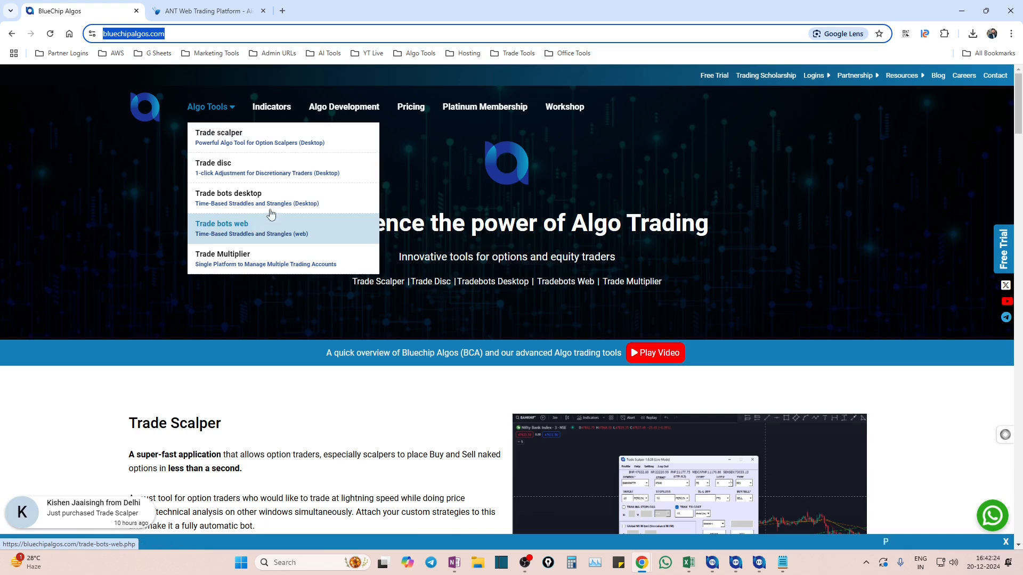
{"action": "mouse_move", "coordinate": [243, 197]}
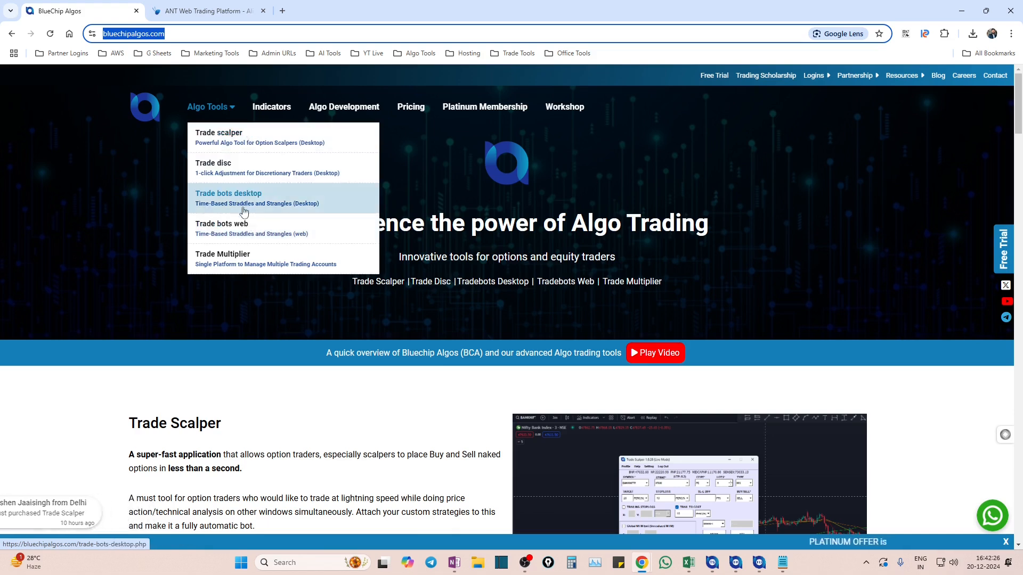
{"action": "mouse_move", "coordinate": [248, 259]}
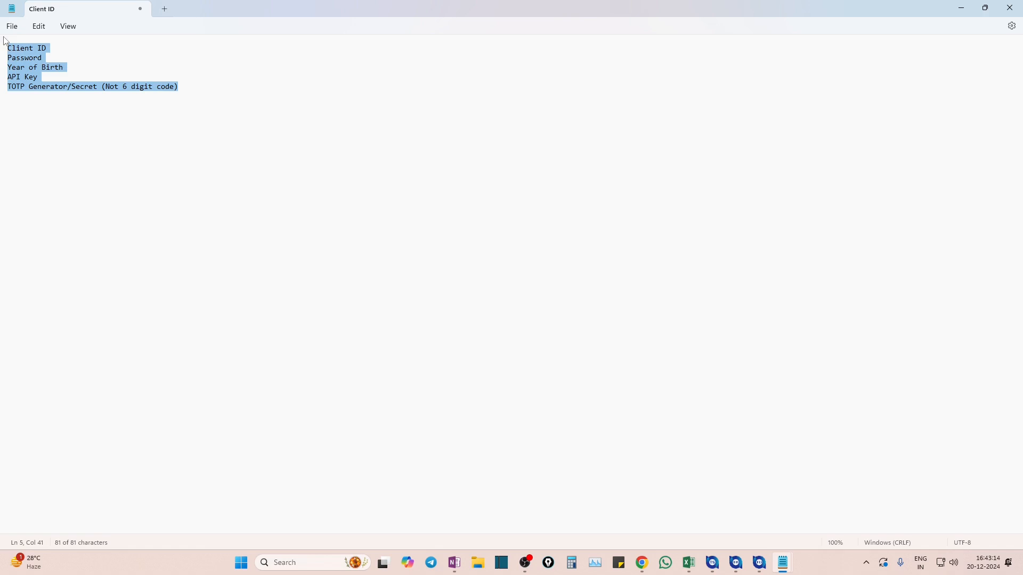
{"action": "mouse_move", "coordinate": [399, 225]}
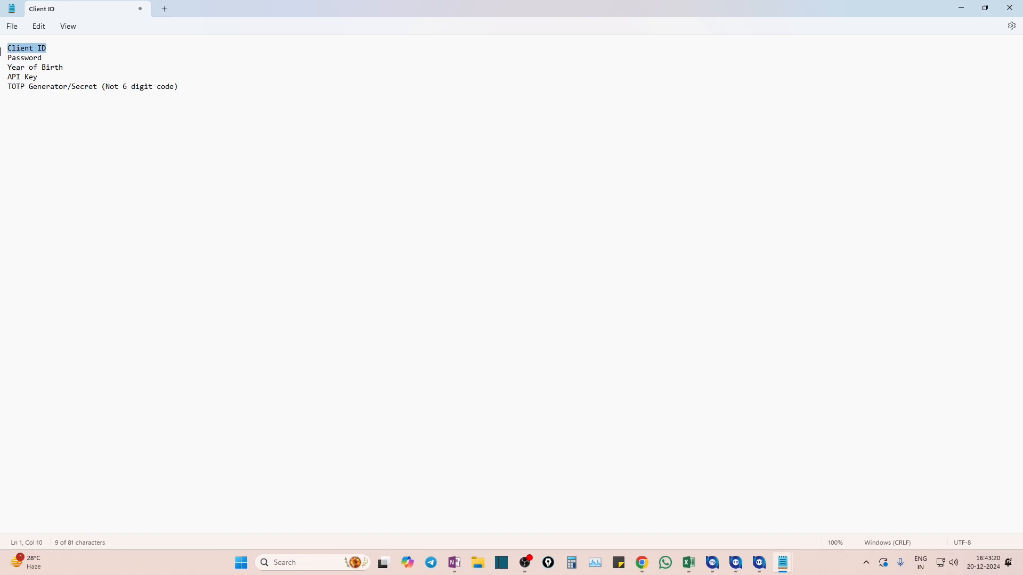
{"action": "double_click", "coordinate": [24, 58]}
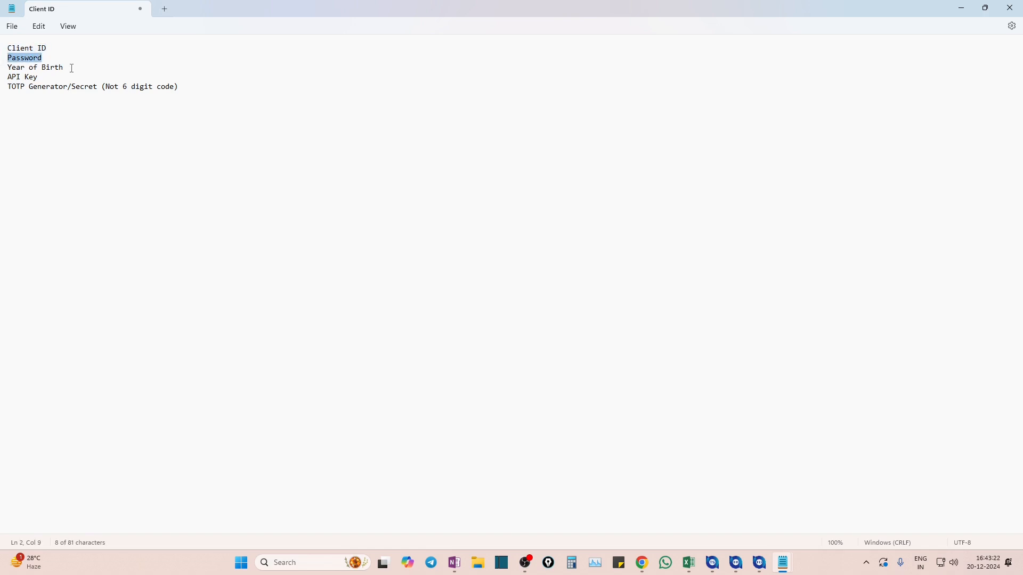
{"action": "double_click", "coordinate": [21, 77]}
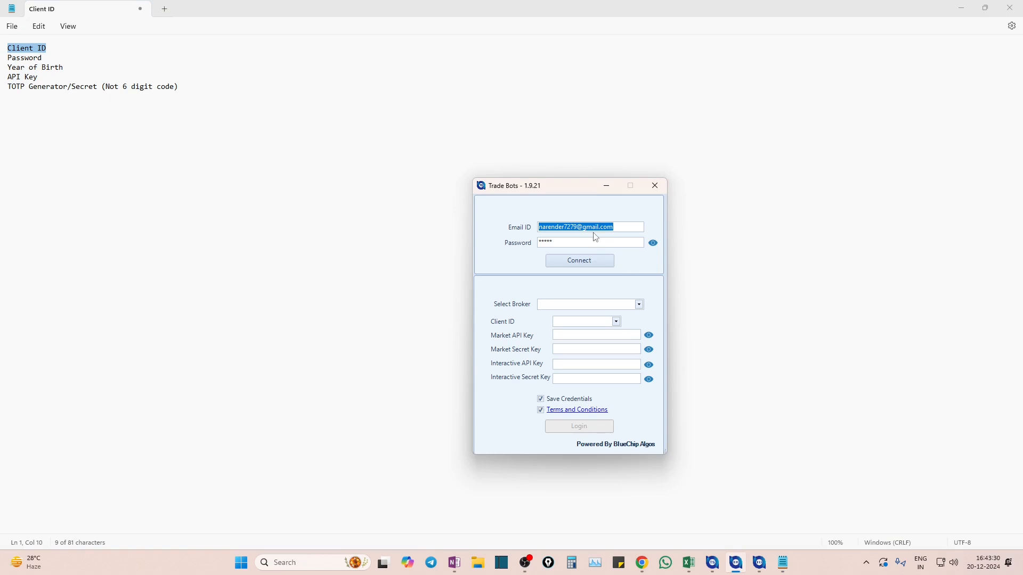
Step: Connect Trade Bots and select the filled AliceBlue client ID value
{"action": "left_click", "coordinate": [578, 261]}
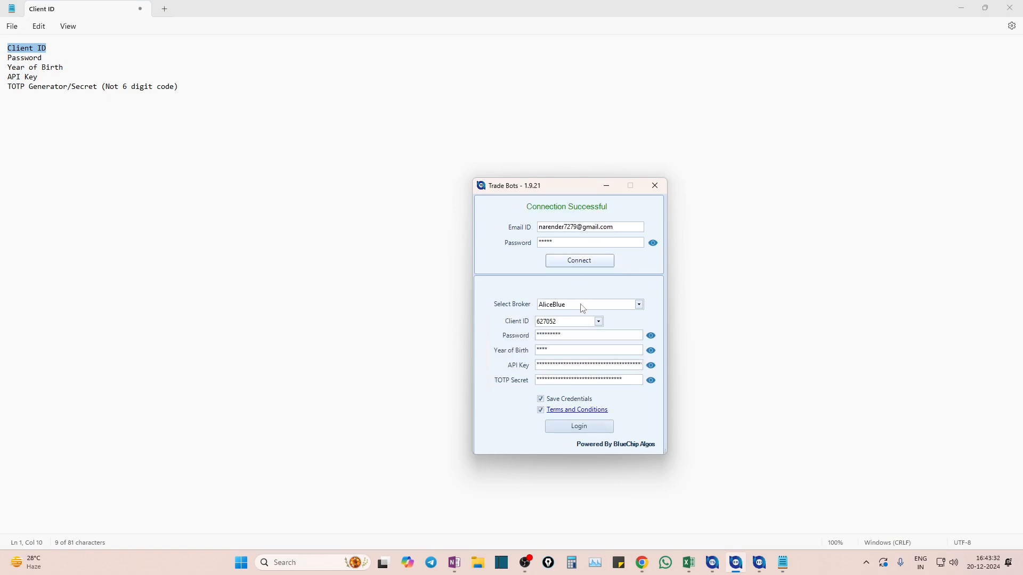
{"action": "mouse_move", "coordinate": [568, 326]}
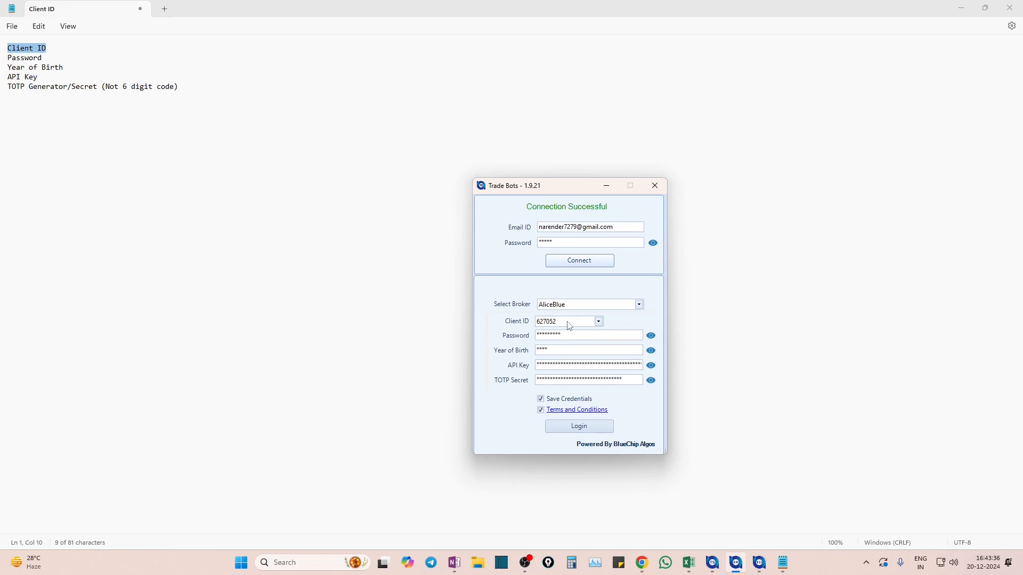
{"action": "left_click", "coordinate": [597, 321]}
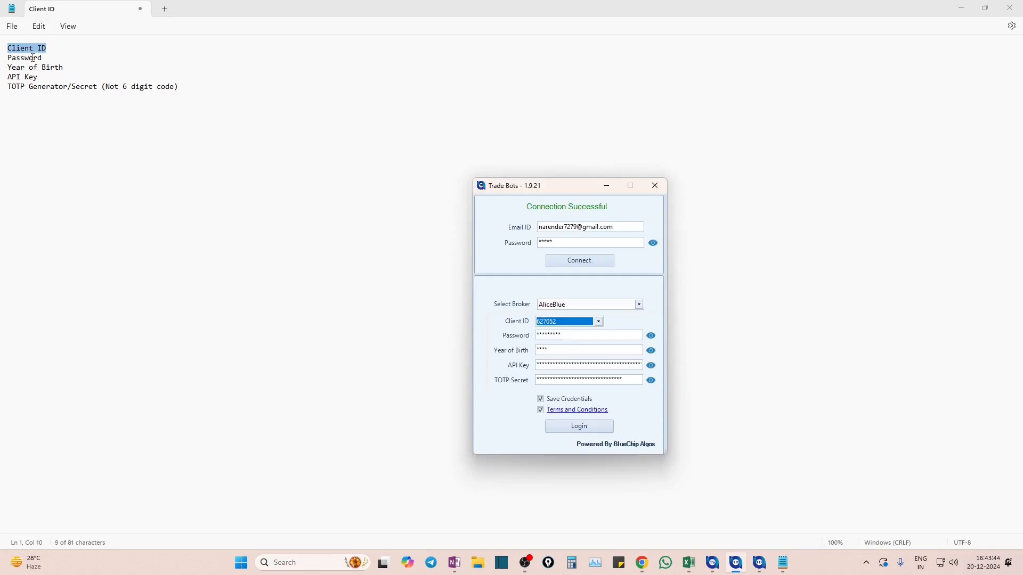
{"action": "double_click", "coordinate": [24, 57]}
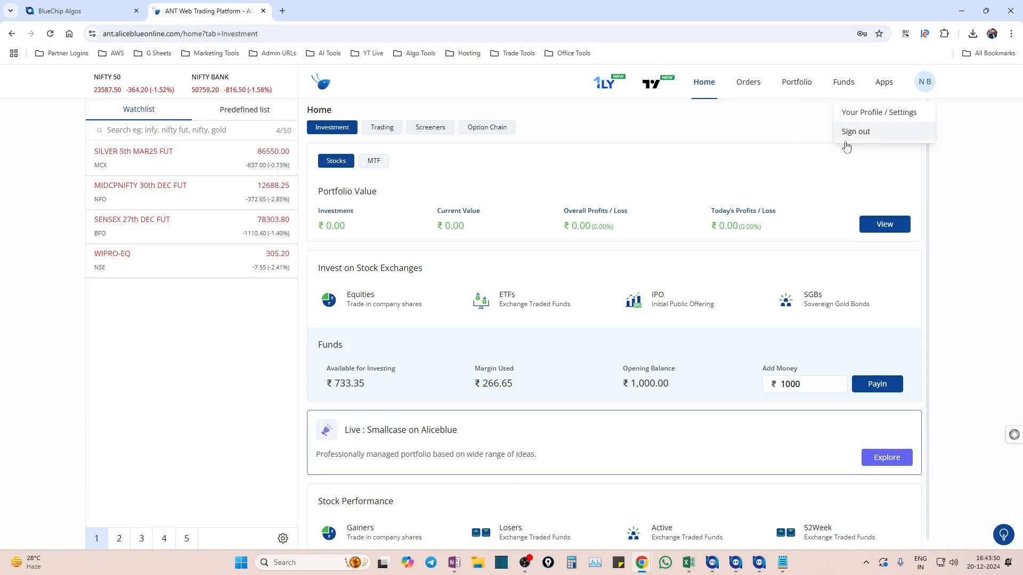
Step: Sign out of ANT Web from the profile avatar menu
{"action": "left_click", "coordinate": [855, 132]}
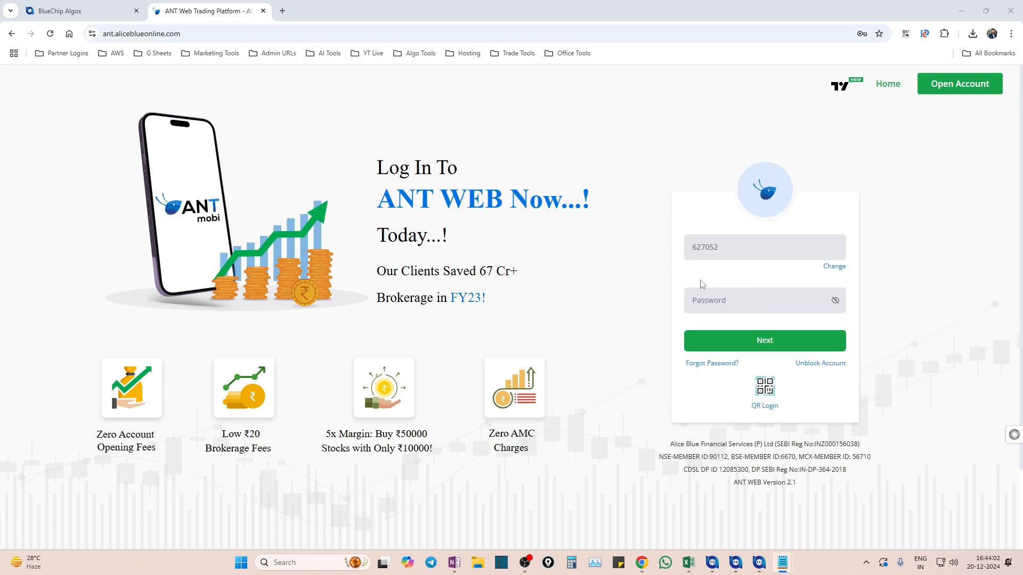
{"action": "left_click", "coordinate": [764, 341]}
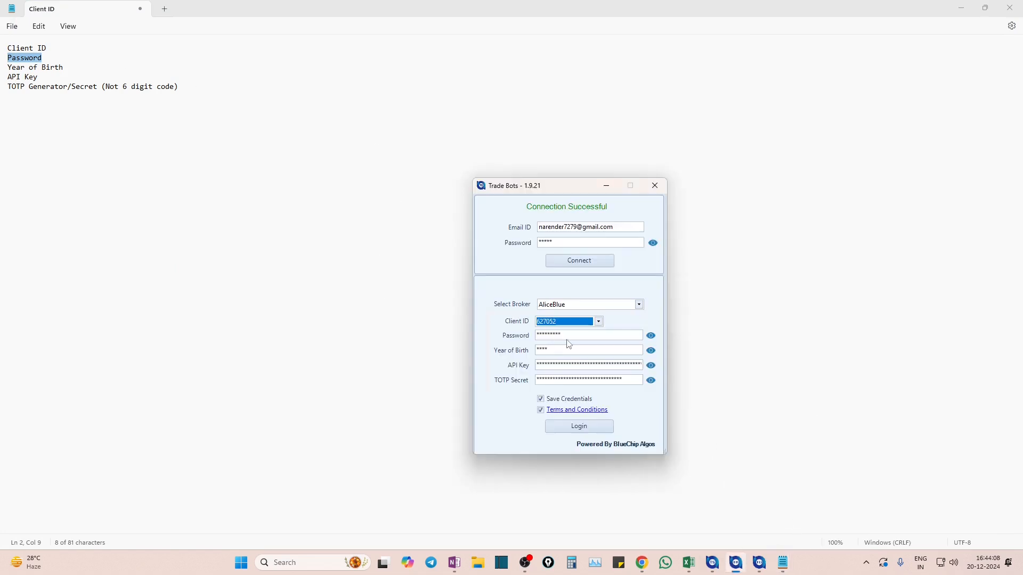
{"action": "left_click", "coordinate": [587, 335]}
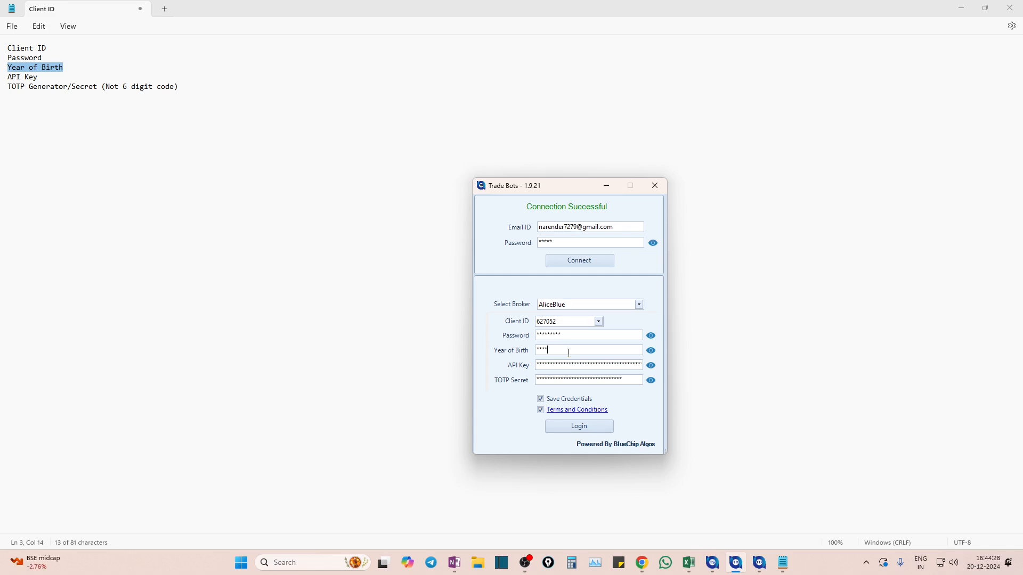
{"action": "mouse_move", "coordinate": [2, 160]}
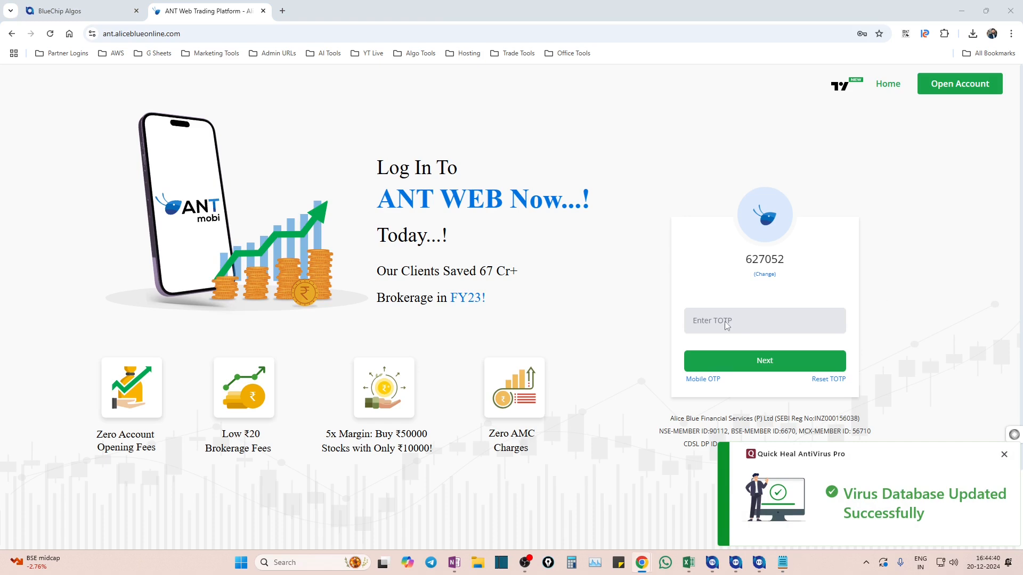
Step: Enter the TOTP on the ANT Web login to reach the Home dashboard
{"action": "left_click", "coordinate": [764, 361]}
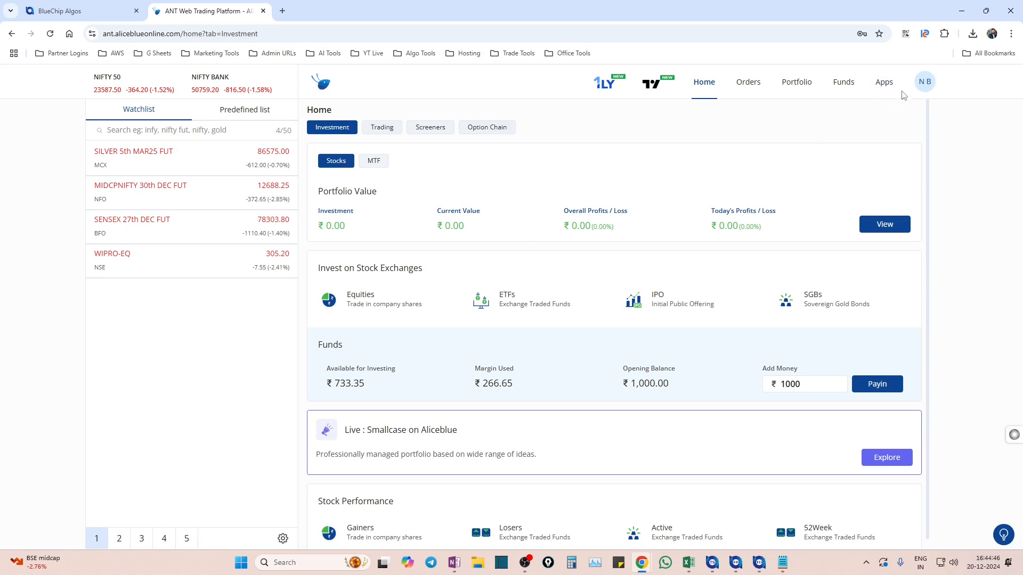
{"action": "mouse_move", "coordinate": [883, 85]}
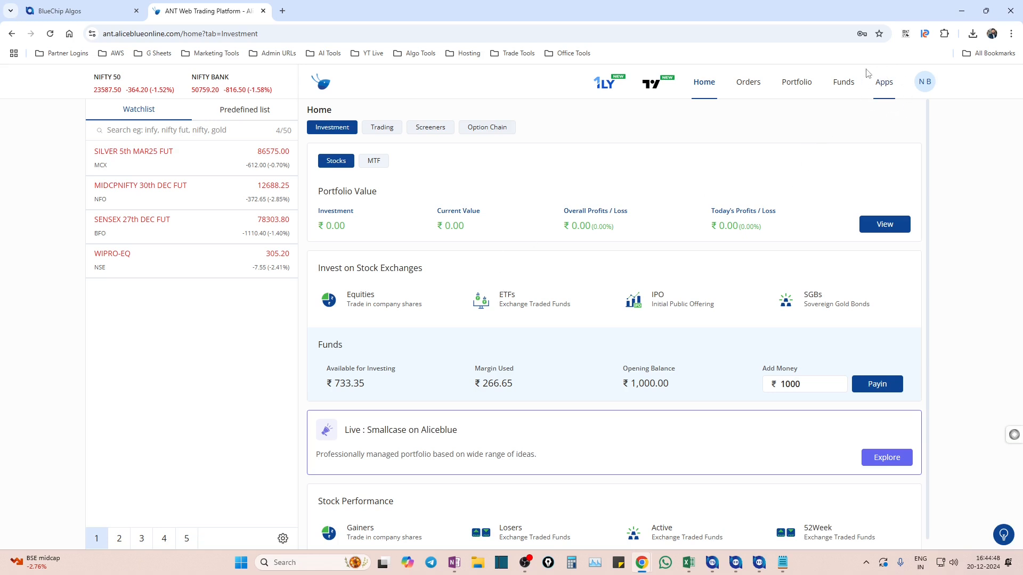
{"action": "mouse_move", "coordinate": [900, 92]}
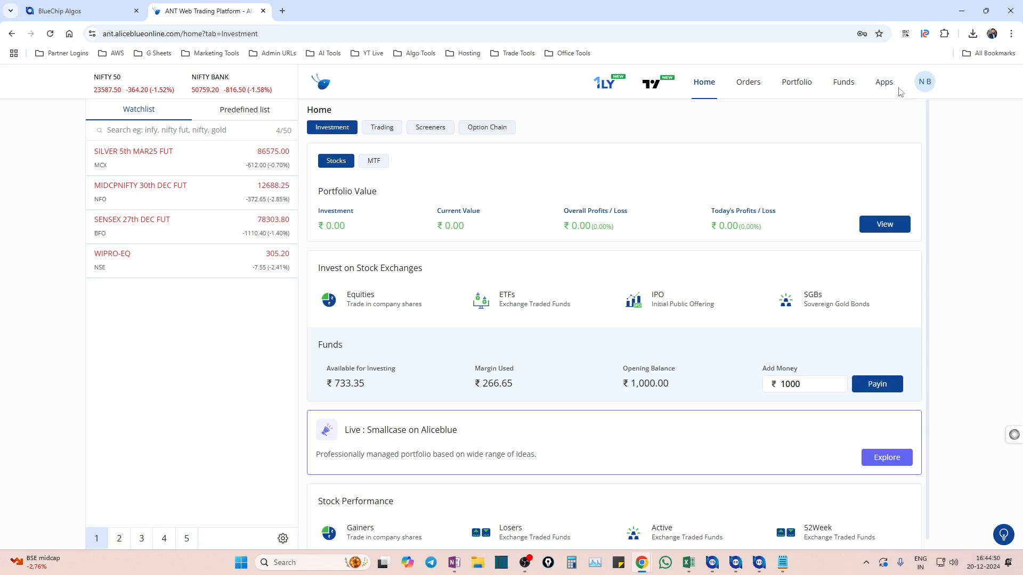
Step: Open Apps and the API Key tile to show the API Settings key
{"action": "left_click", "coordinate": [884, 82]}
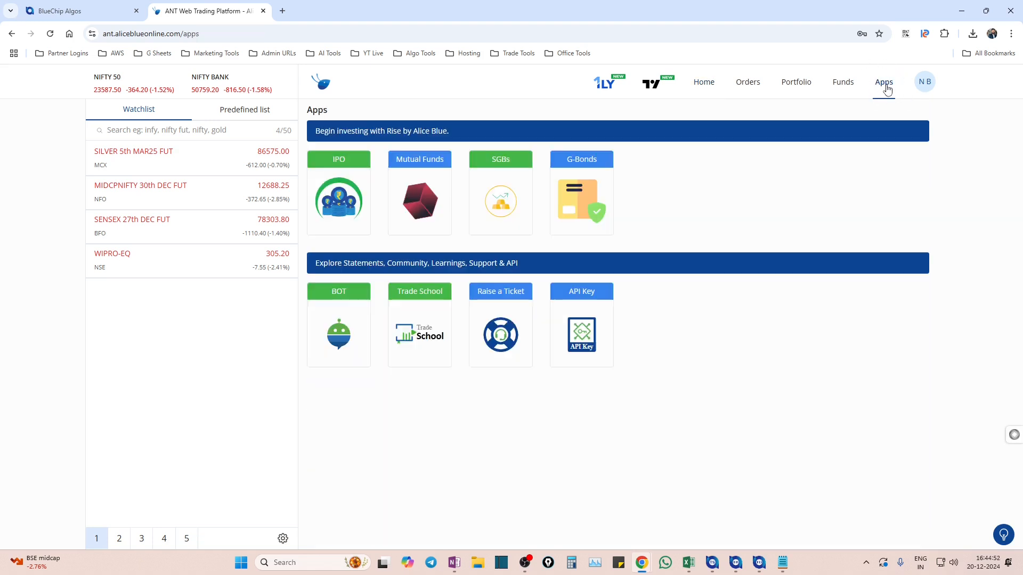
{"action": "mouse_move", "coordinate": [580, 326]}
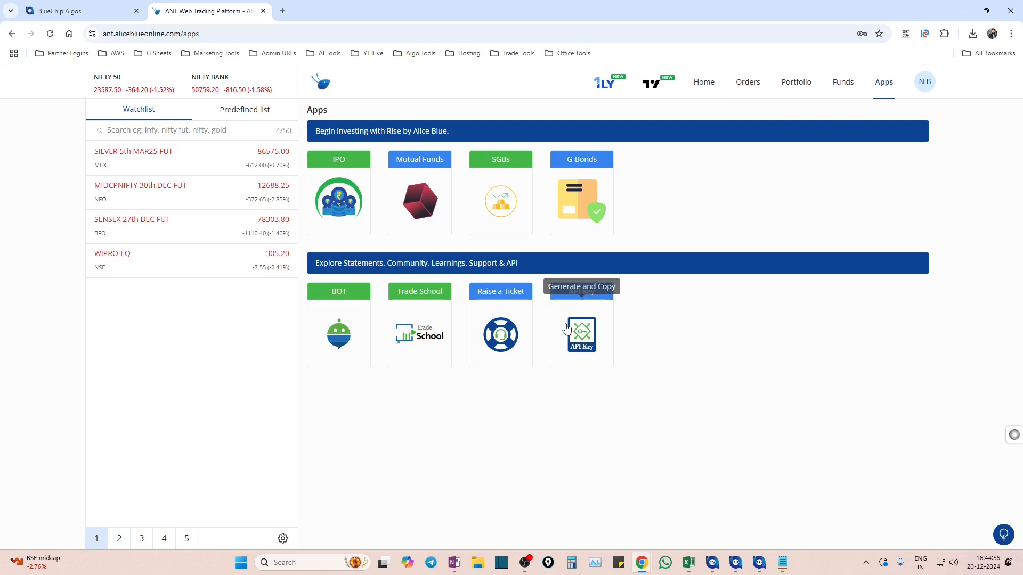
{"action": "left_click", "coordinate": [581, 336]}
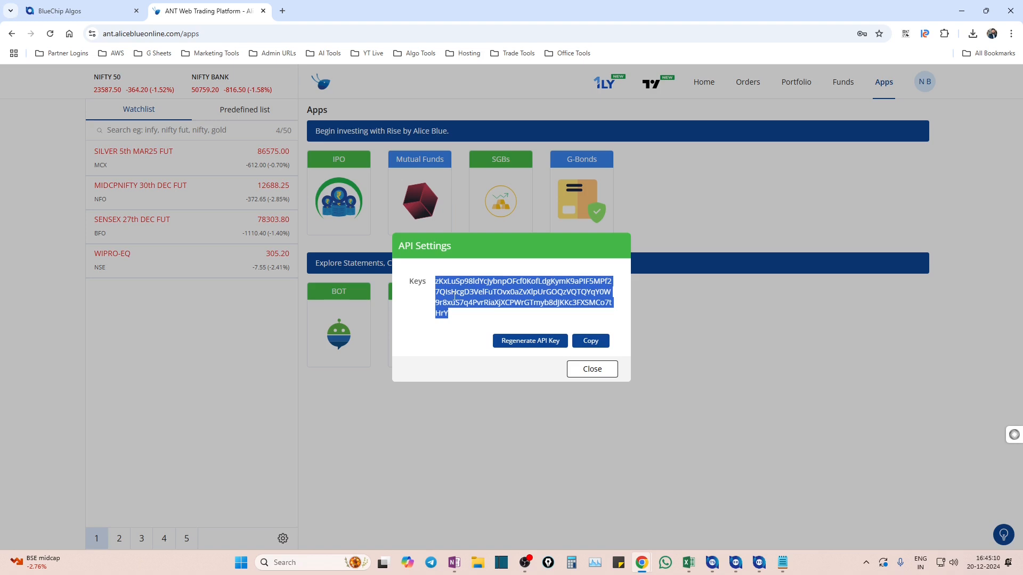
{"action": "mouse_move", "coordinate": [456, 320]}
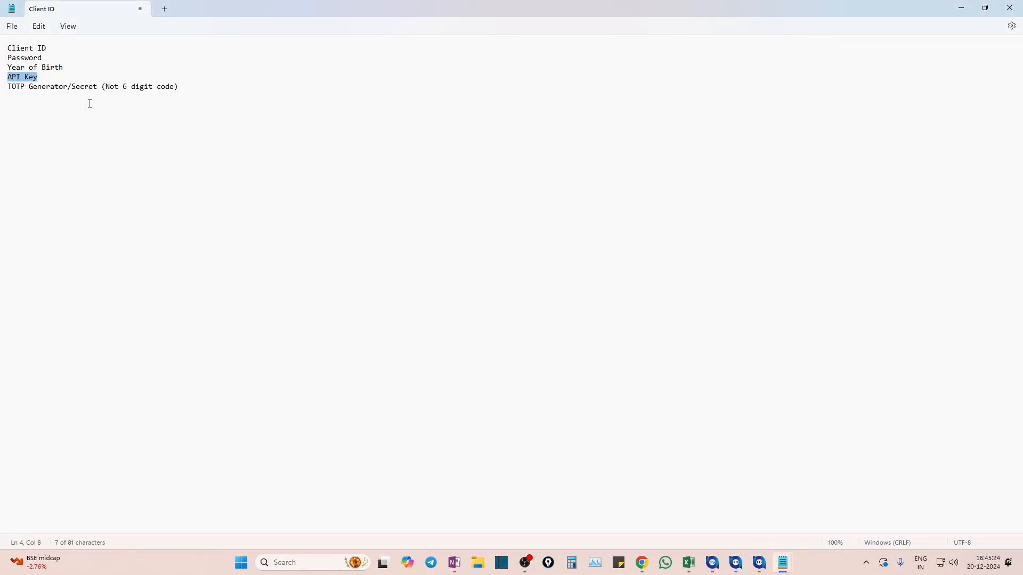
{"action": "double_click", "coordinate": [24, 58]}
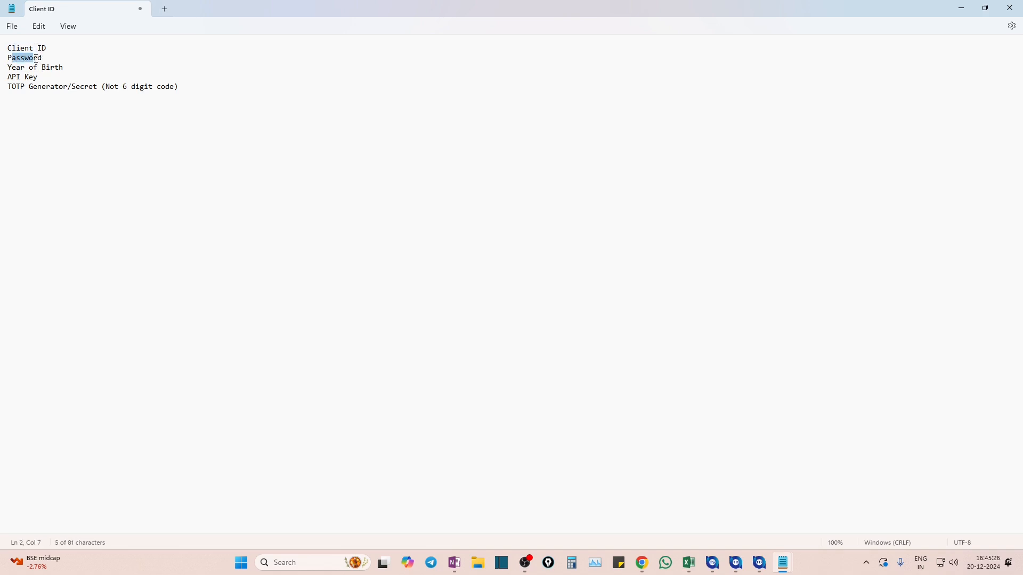
{"action": "left_click", "coordinate": [38, 77]}
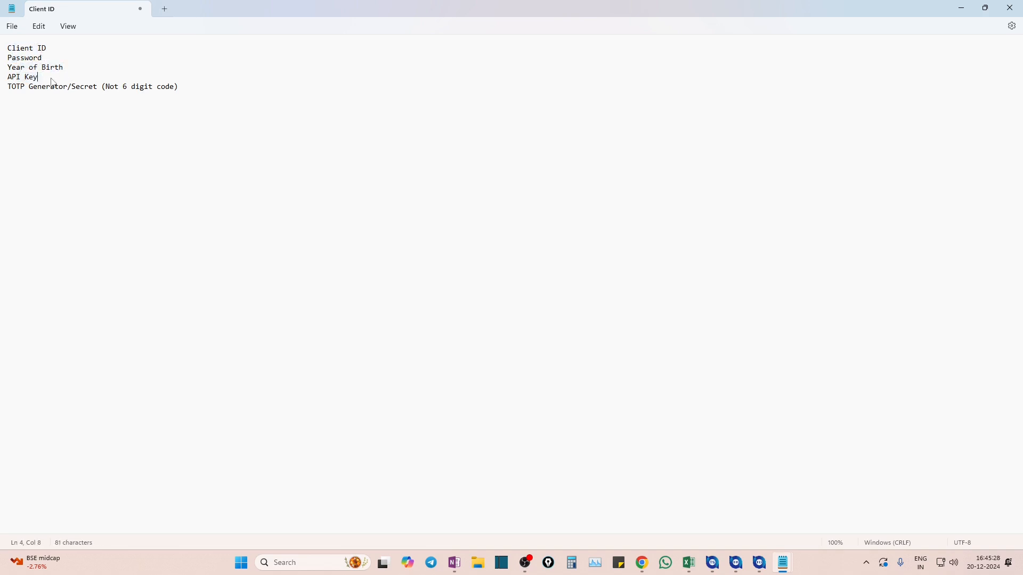
{"action": "left_click", "coordinate": [178, 87]}
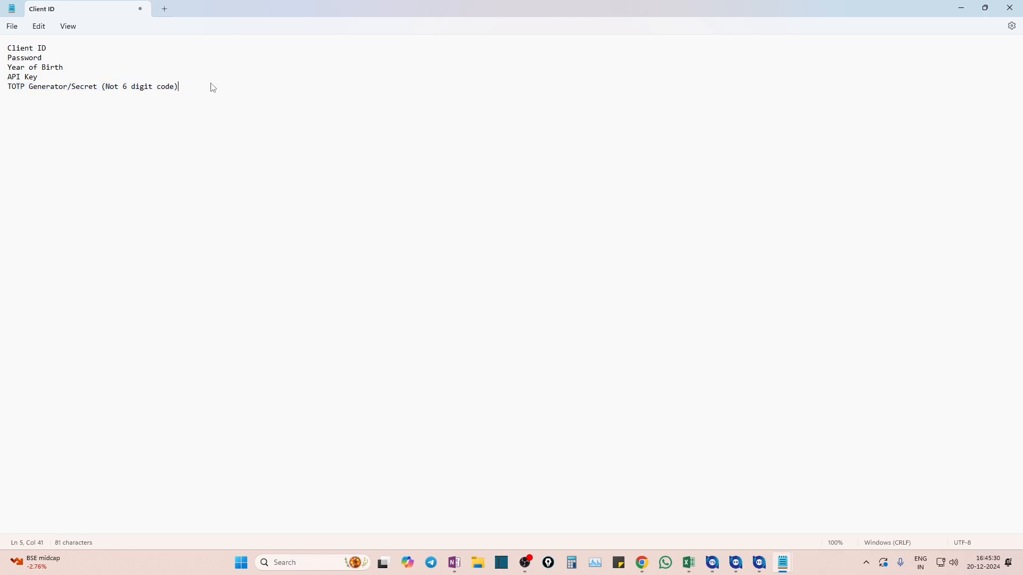
{"action": "mouse_move", "coordinate": [211, 83]}
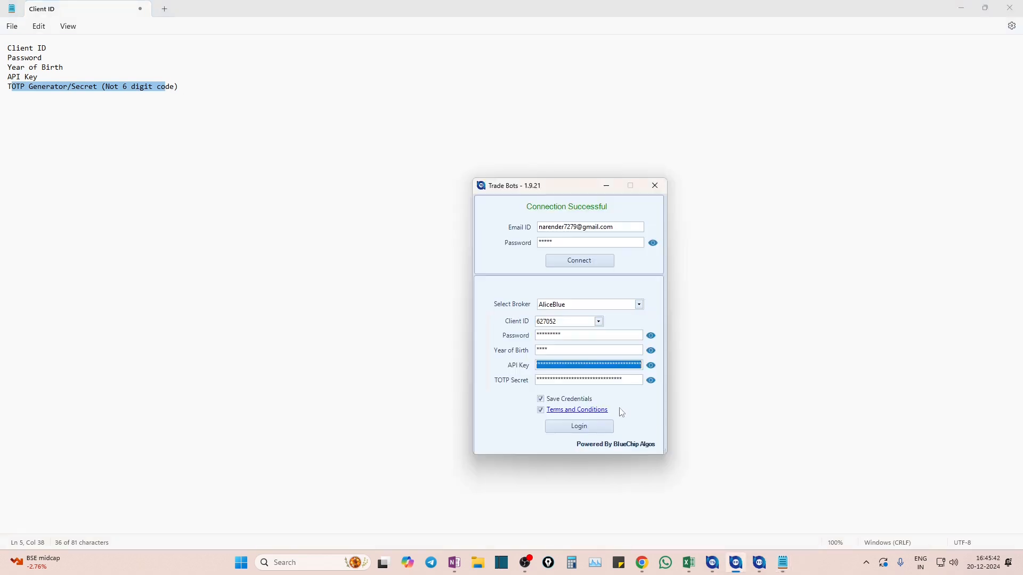
Step: Revisit the Trade Bots AliceBlue form, then return to the Notepad credential list
{"action": "left_click", "coordinate": [580, 380]}
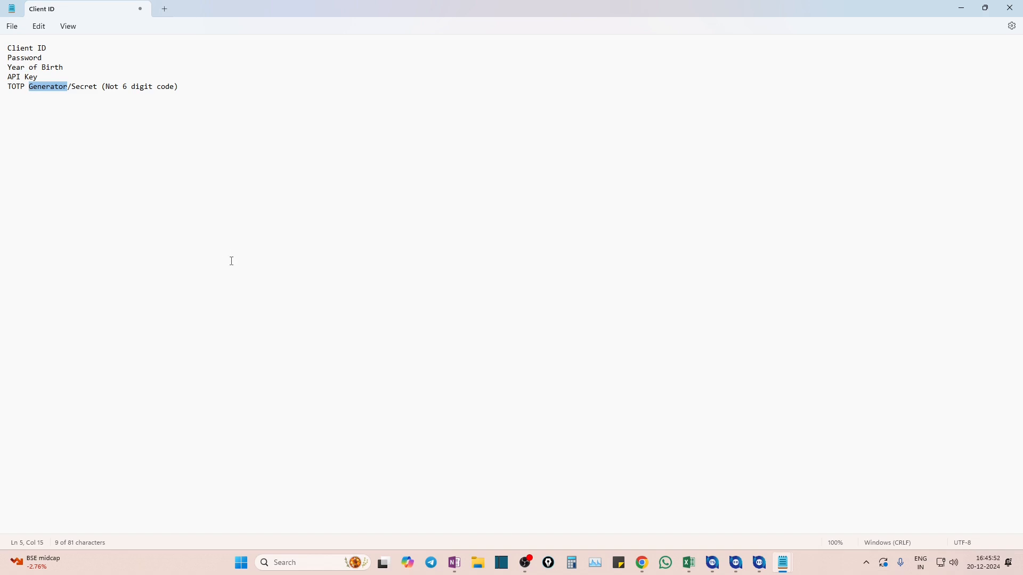
{"action": "mouse_move", "coordinate": [735, 563]}
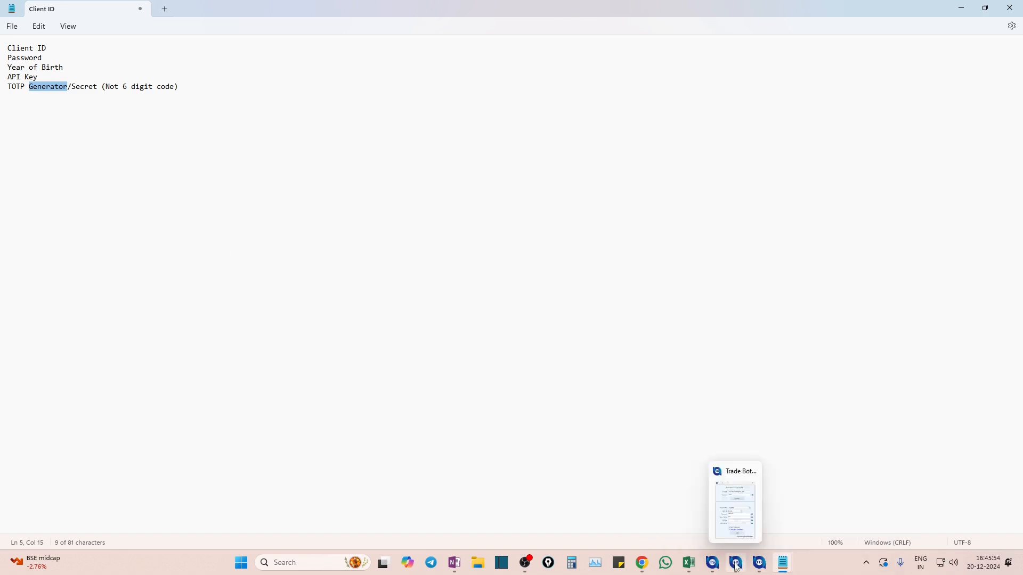
Step: Highlight the 'TOTP Generator' line in the Notepad credential list
{"action": "left_click", "coordinate": [735, 563]}
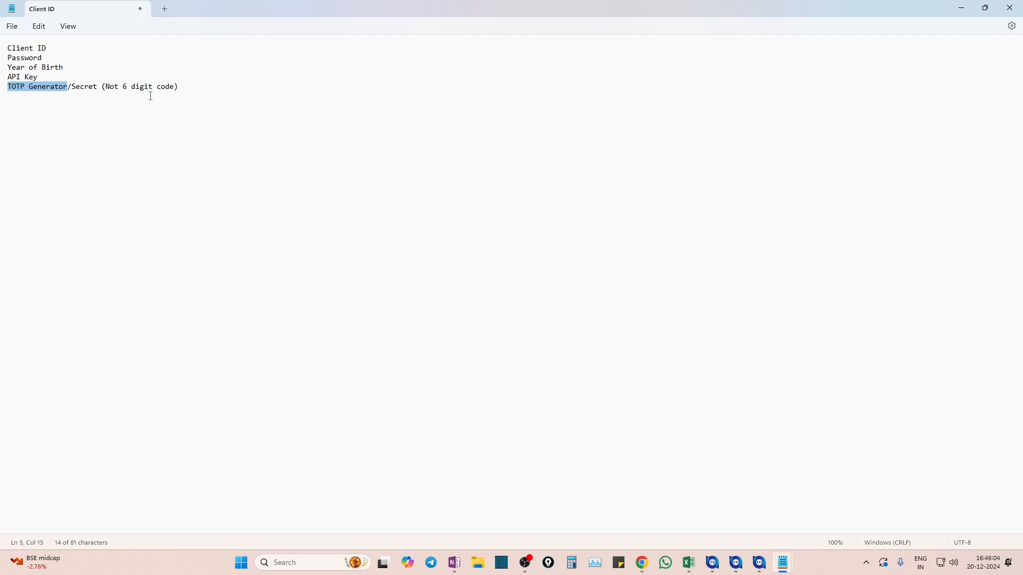
{"action": "mouse_move", "coordinate": [520, 566]}
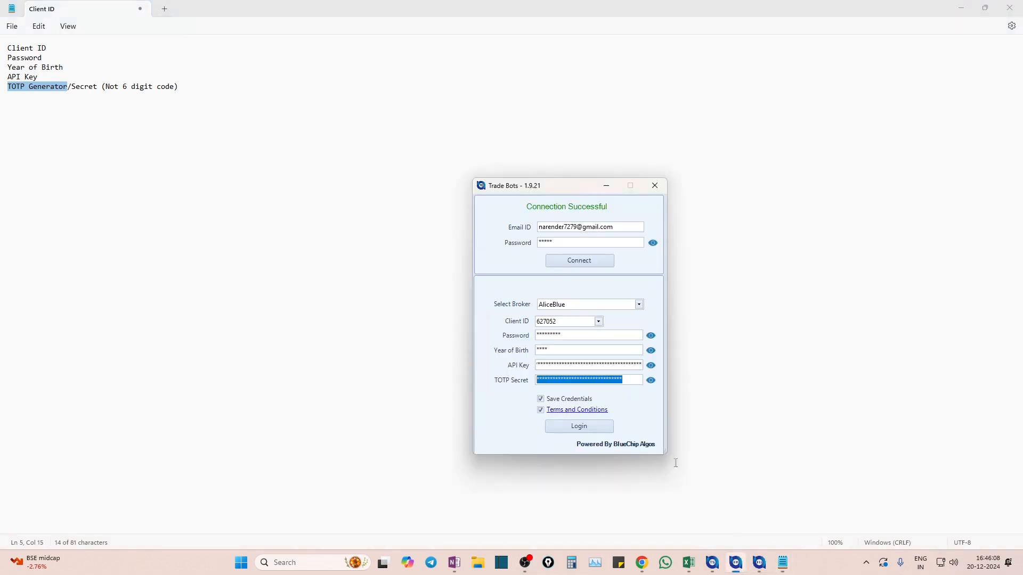
Step: Reveal the saved TOTP Secret in Trade Bots, then mask it again
{"action": "left_click", "coordinate": [651, 380]}
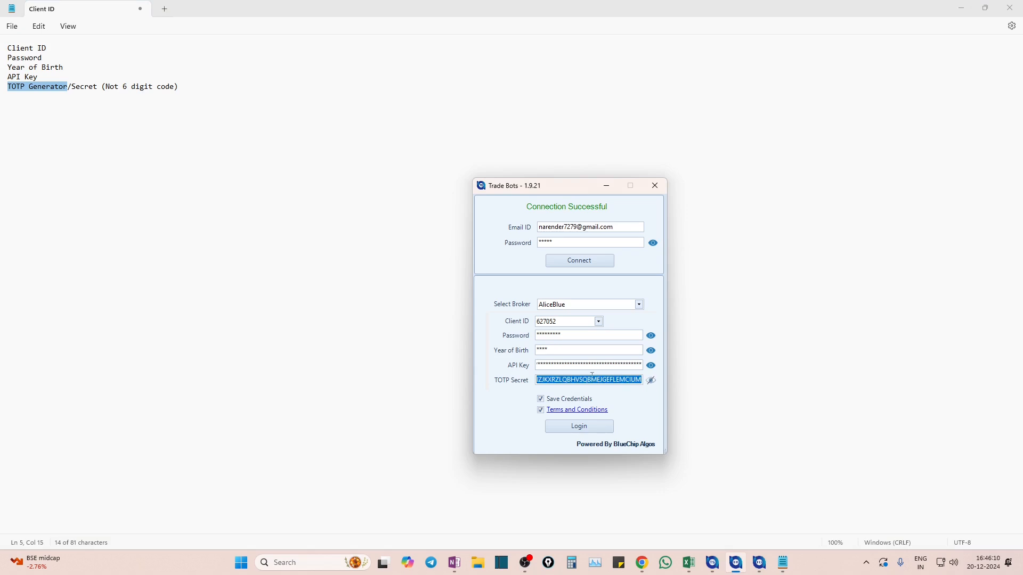
{"action": "left_click", "coordinate": [650, 380]}
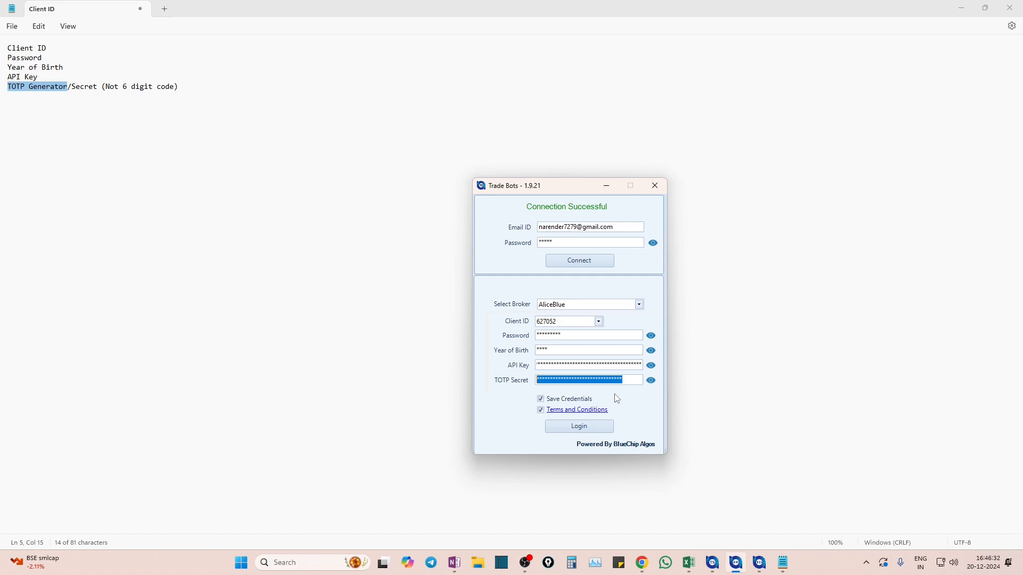
{"action": "mouse_move", "coordinate": [663, 380]}
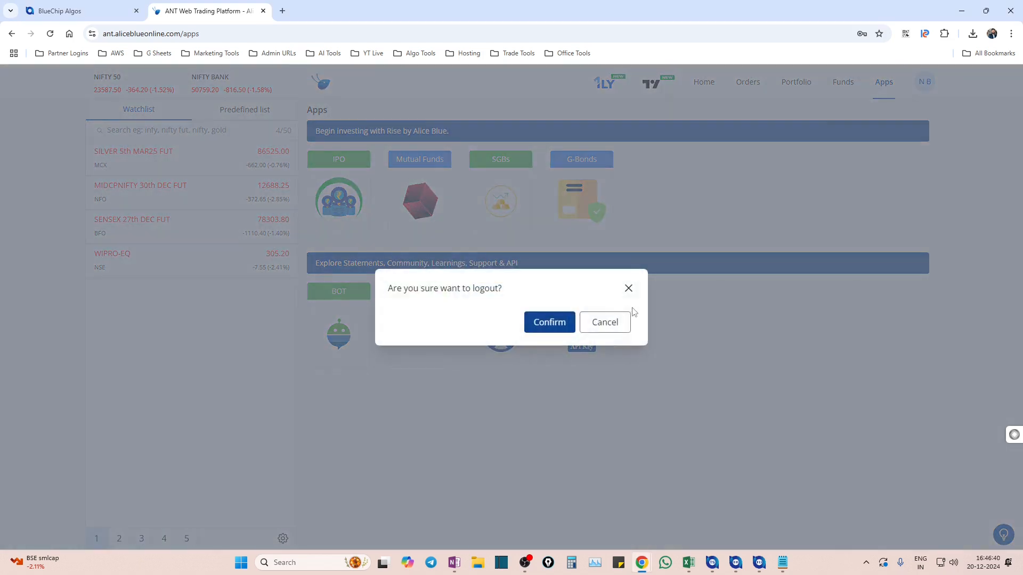
Step: Confirm logout, then submit client ID and password to reach the TOTP prompt
{"action": "left_click", "coordinate": [549, 321]}
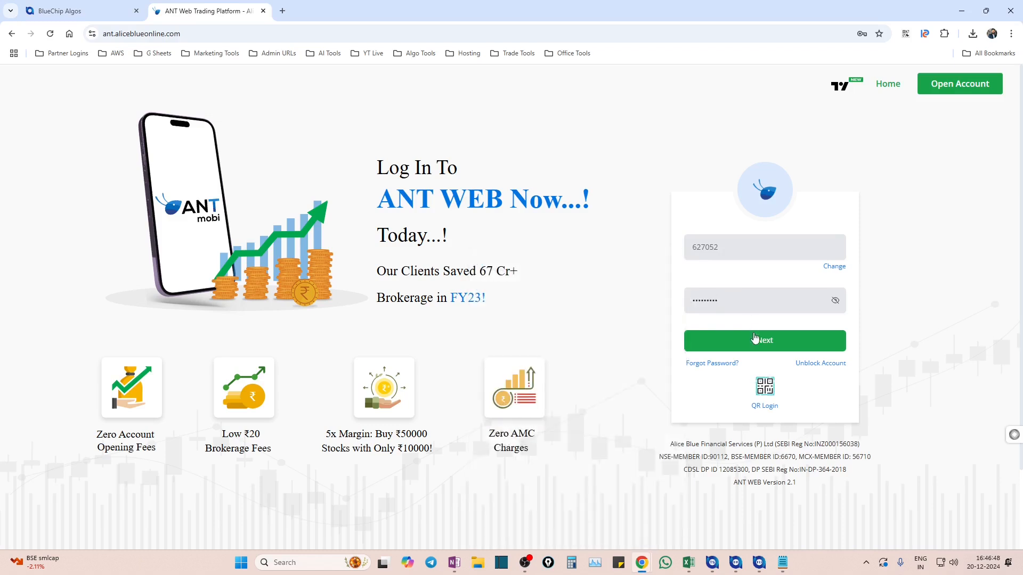
{"action": "left_click", "coordinate": [764, 340]}
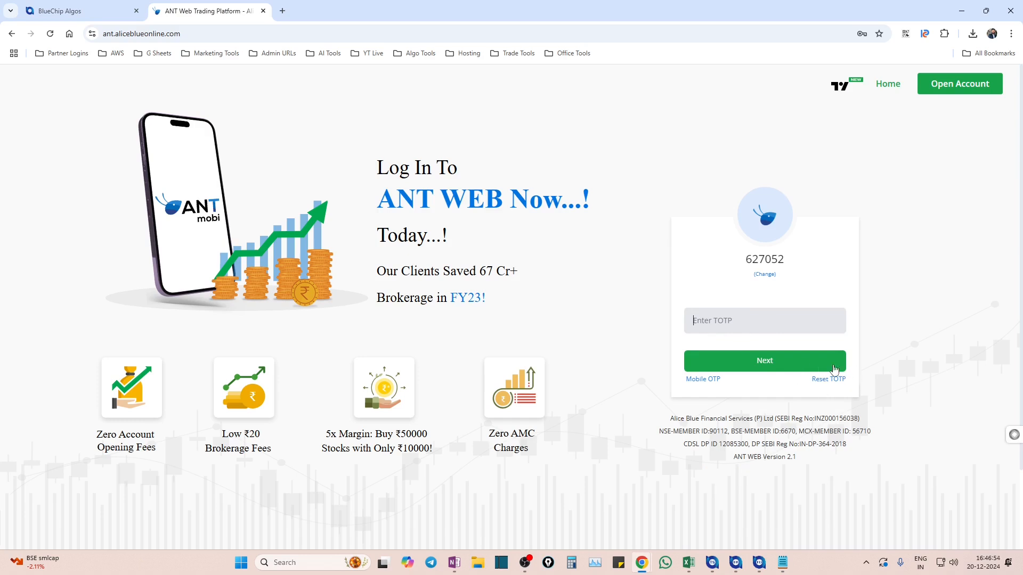
{"action": "mouse_move", "coordinate": [861, 375]}
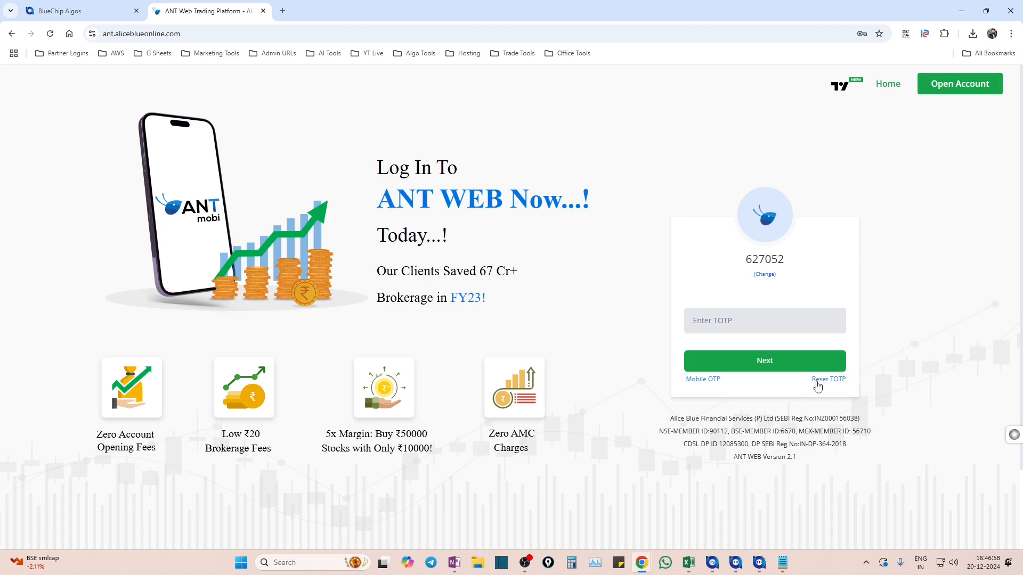
{"action": "left_click", "coordinate": [703, 379]}
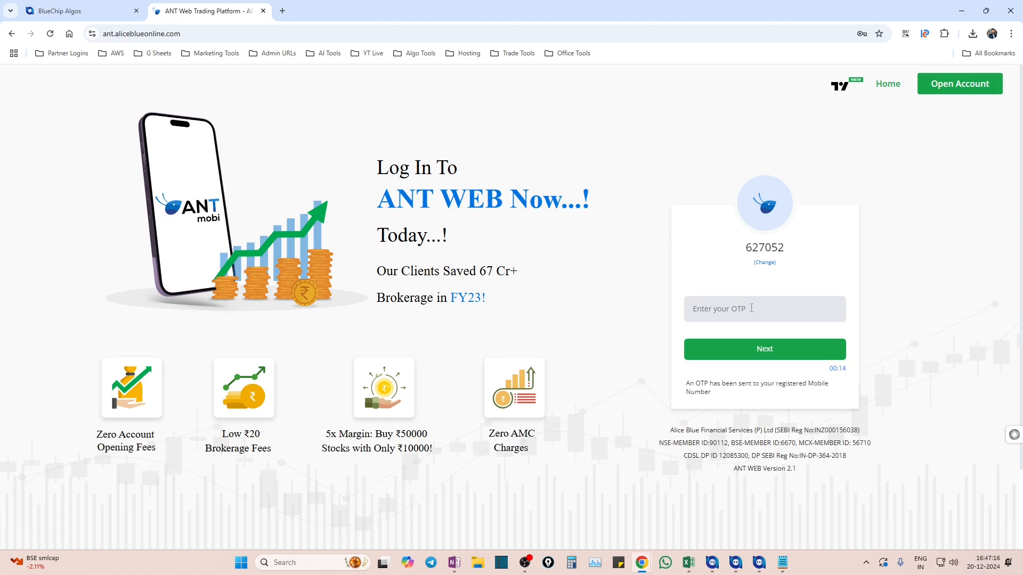
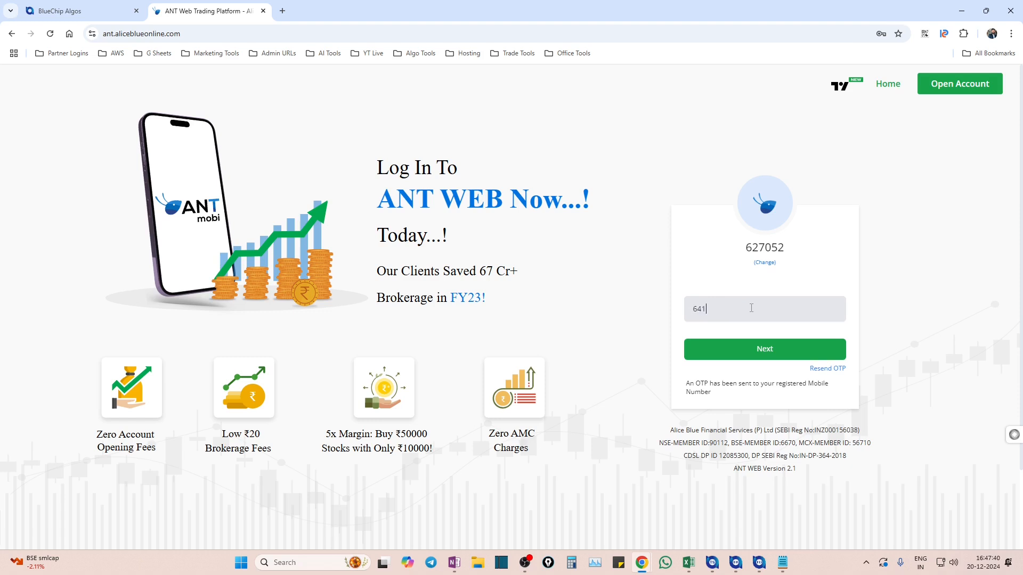
{"action": "left_click", "coordinate": [764, 349]}
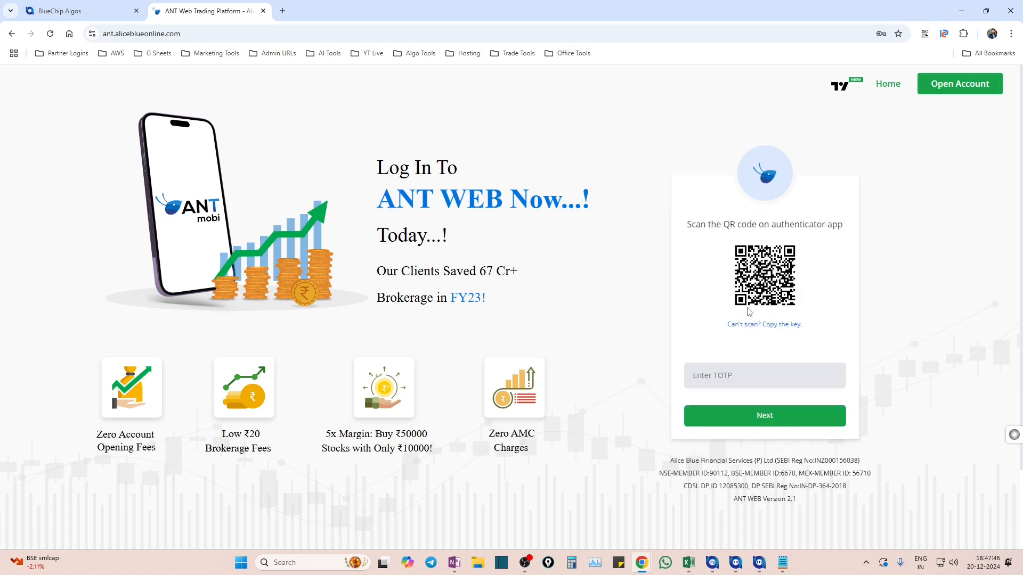
{"action": "mouse_move", "coordinate": [814, 244]}
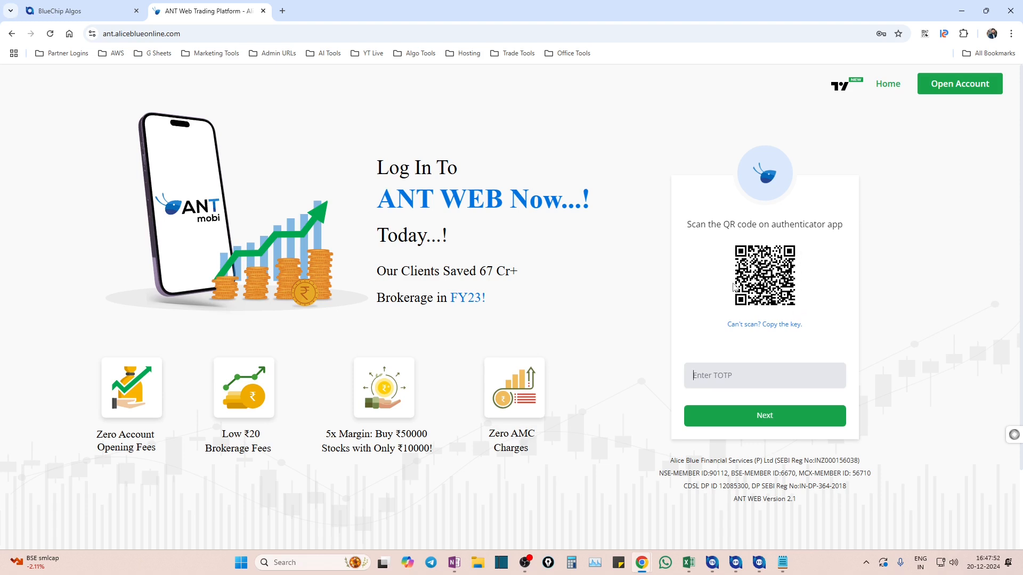
{"action": "mouse_move", "coordinate": [754, 244]}
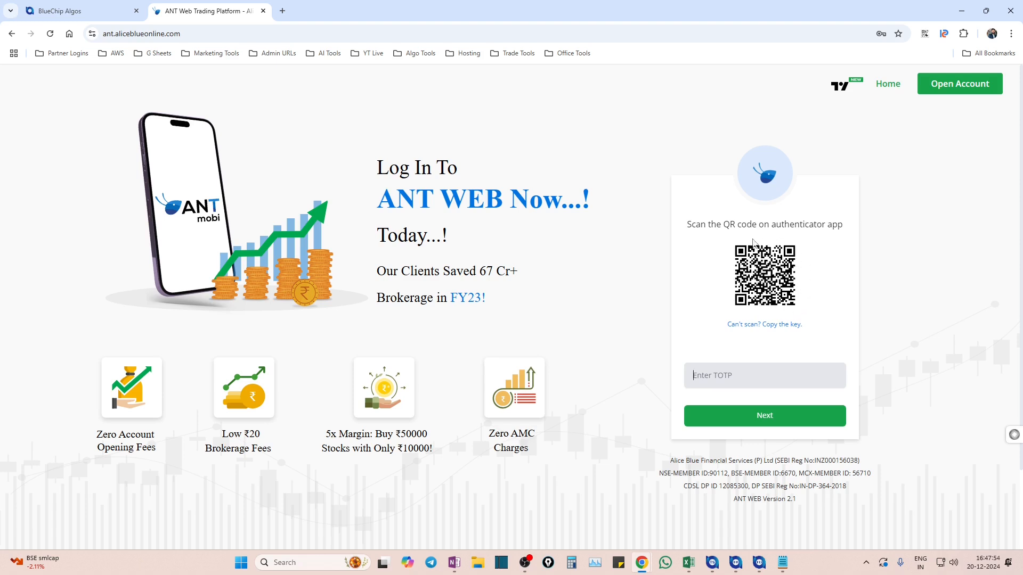
{"action": "mouse_move", "coordinate": [807, 295]}
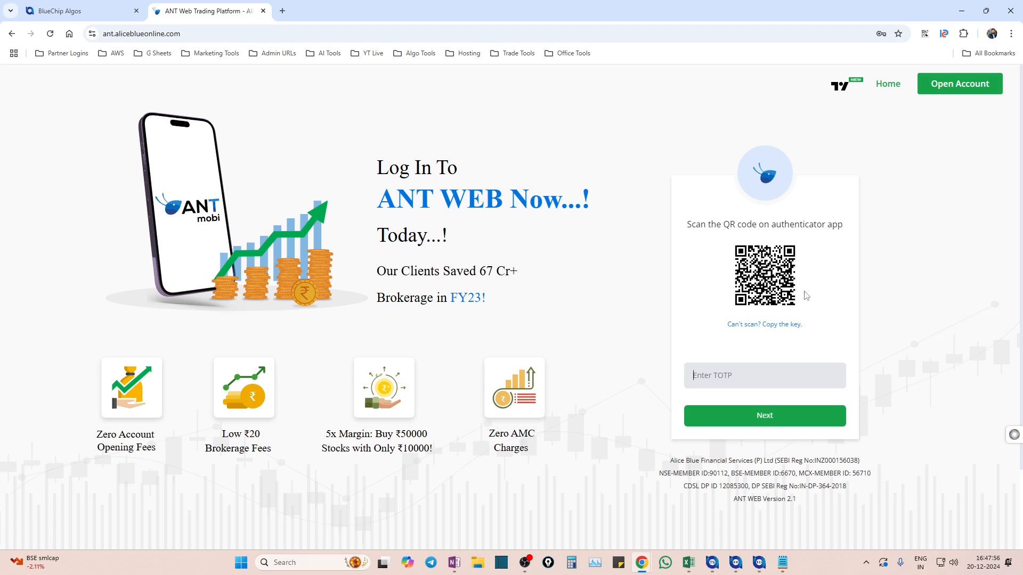
{"action": "mouse_move", "coordinate": [806, 295]}
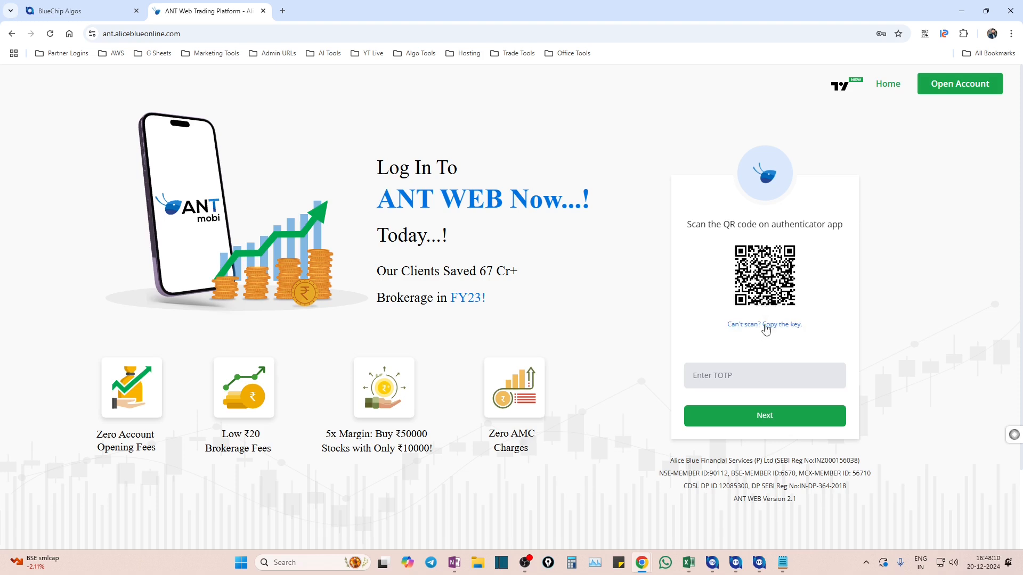
{"action": "mouse_move", "coordinate": [766, 328]}
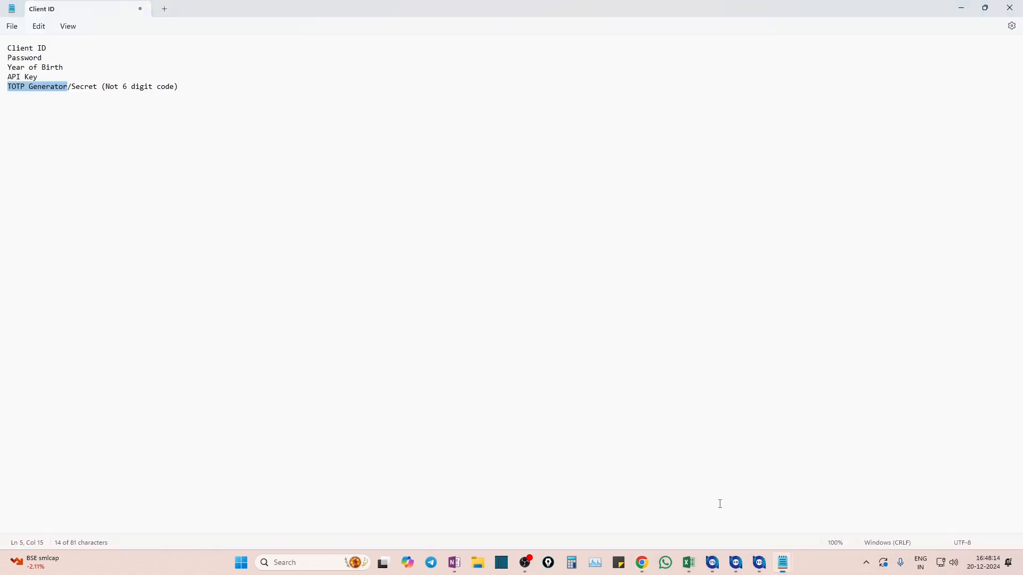
{"action": "left_click", "coordinate": [37, 76]}
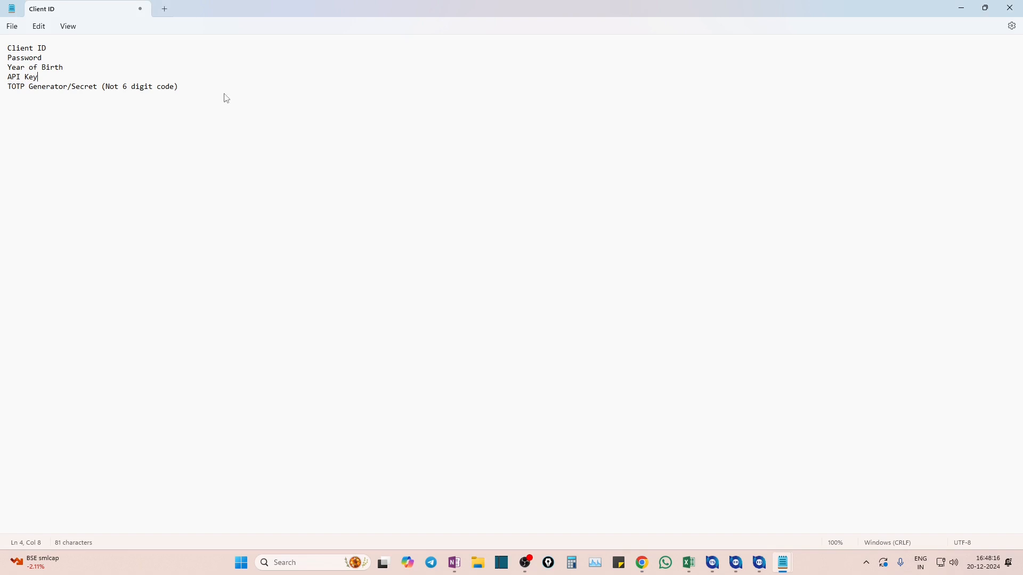
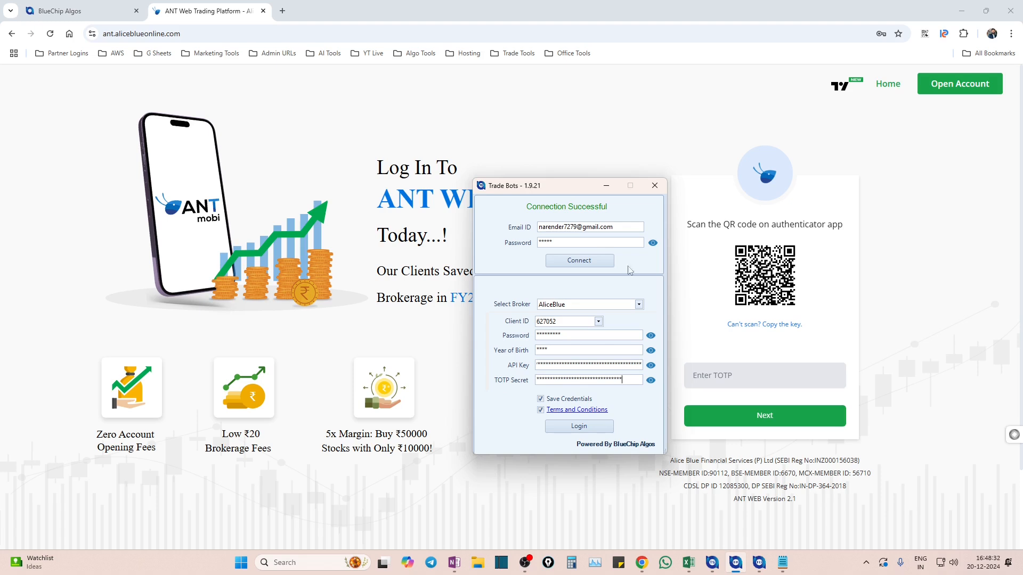
Step: Put the Trade Bots login window away to reveal ANT Web's authenticator QR step
{"action": "left_click", "coordinate": [654, 186]}
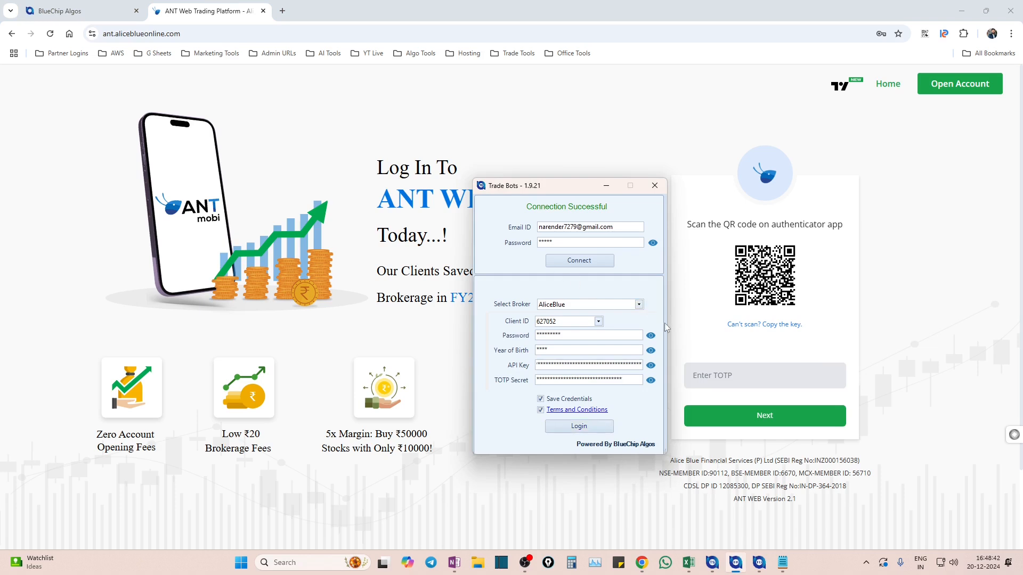
{"action": "left_click", "coordinate": [654, 186]}
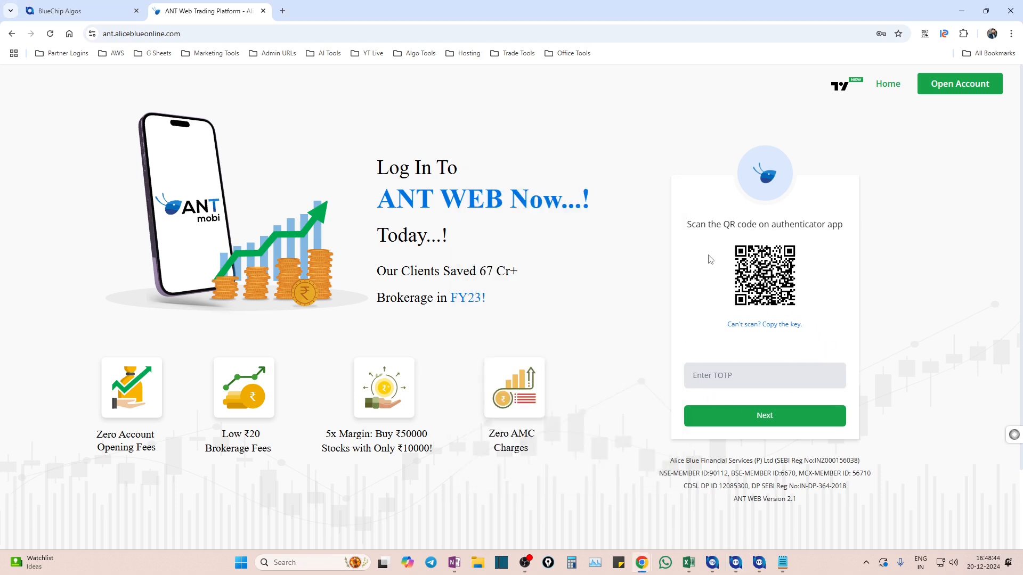
{"action": "mouse_move", "coordinate": [749, 334]}
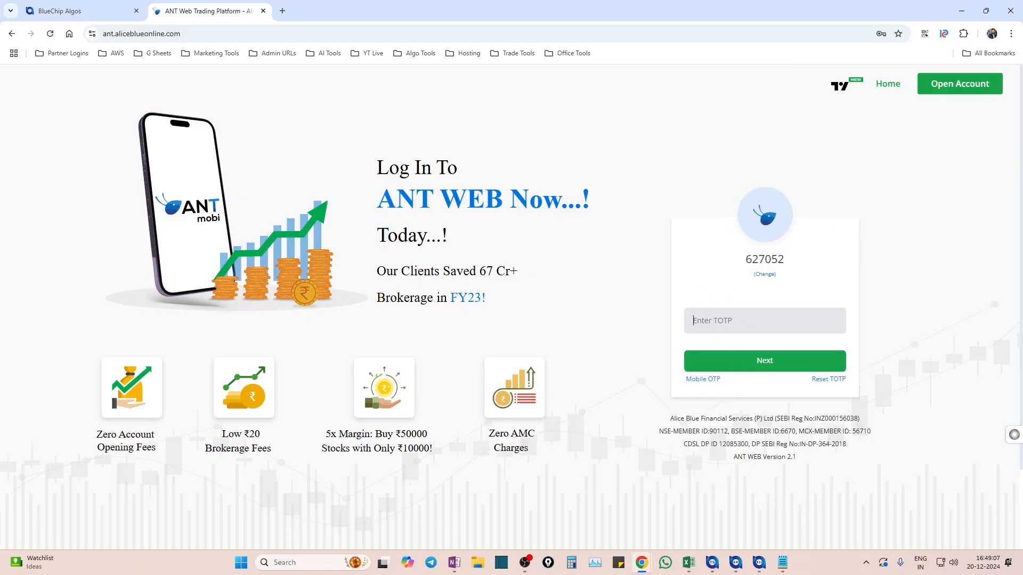
Step: Submit the TOTP, accept the derivatives risk disclosure, and bring Trade Bots back
{"action": "left_click", "coordinate": [764, 361]}
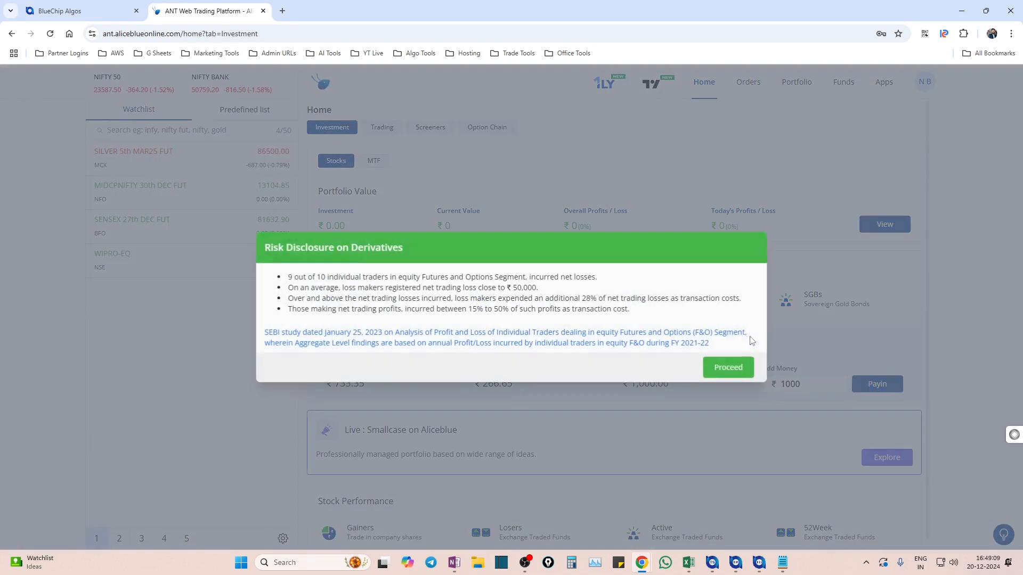
{"action": "left_click", "coordinate": [727, 367]}
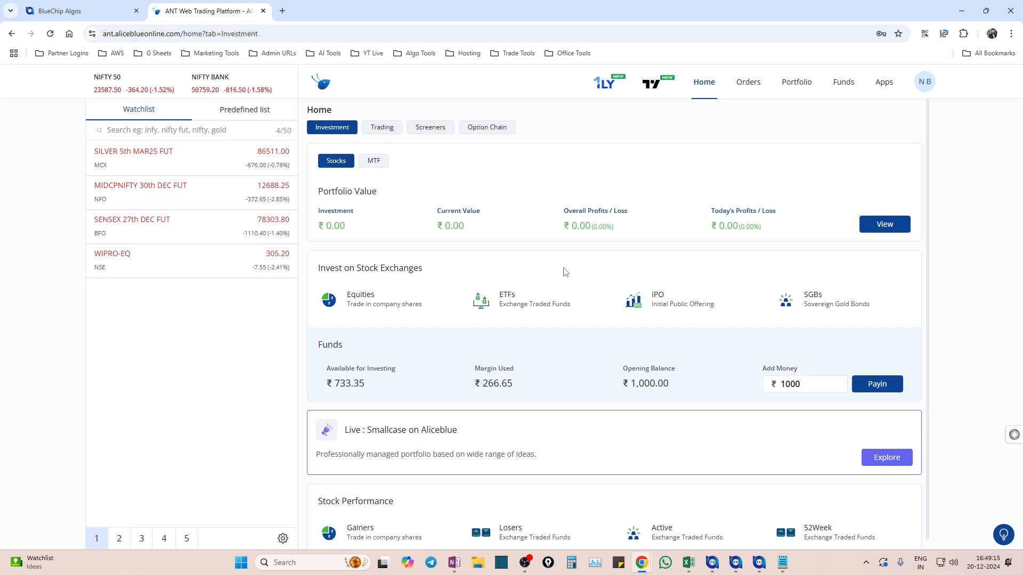
{"action": "mouse_move", "coordinate": [631, 535]}
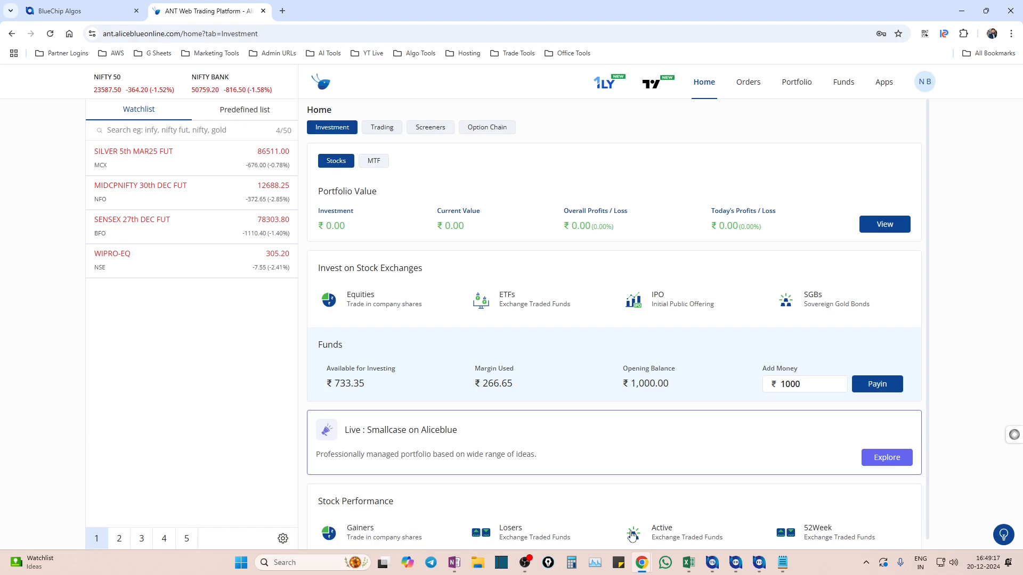
{"action": "left_click", "coordinate": [736, 562]}
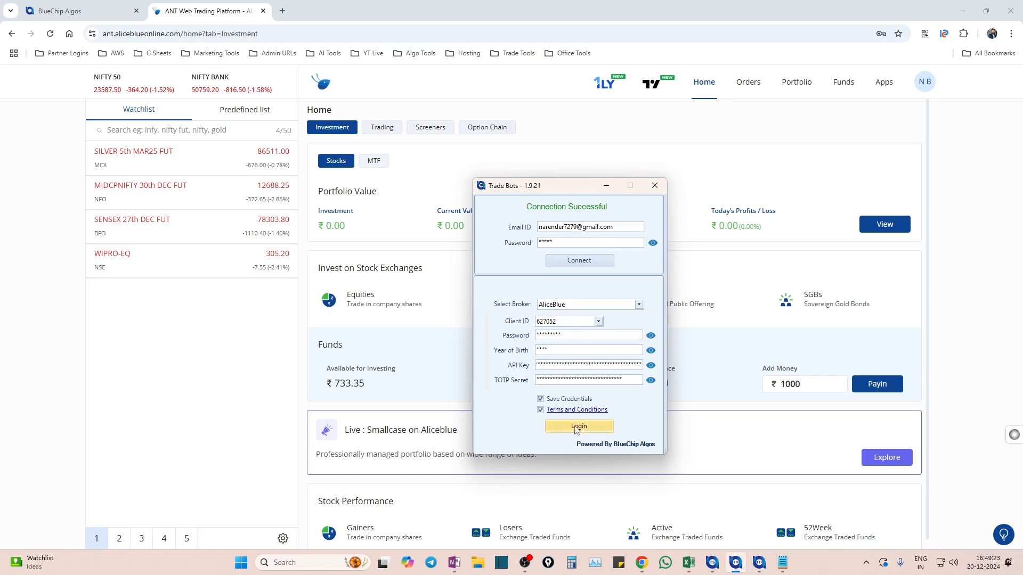
Step: Log in to AliceBlue from Trade Bots so contract files begin downloading
{"action": "left_click", "coordinate": [578, 426]}
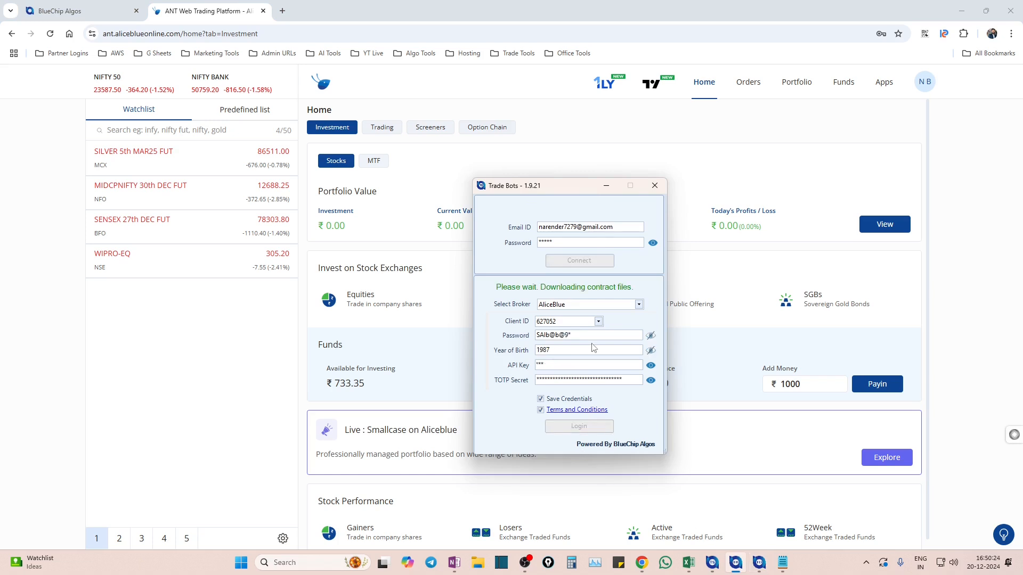
{"action": "mouse_move", "coordinate": [612, 200]}
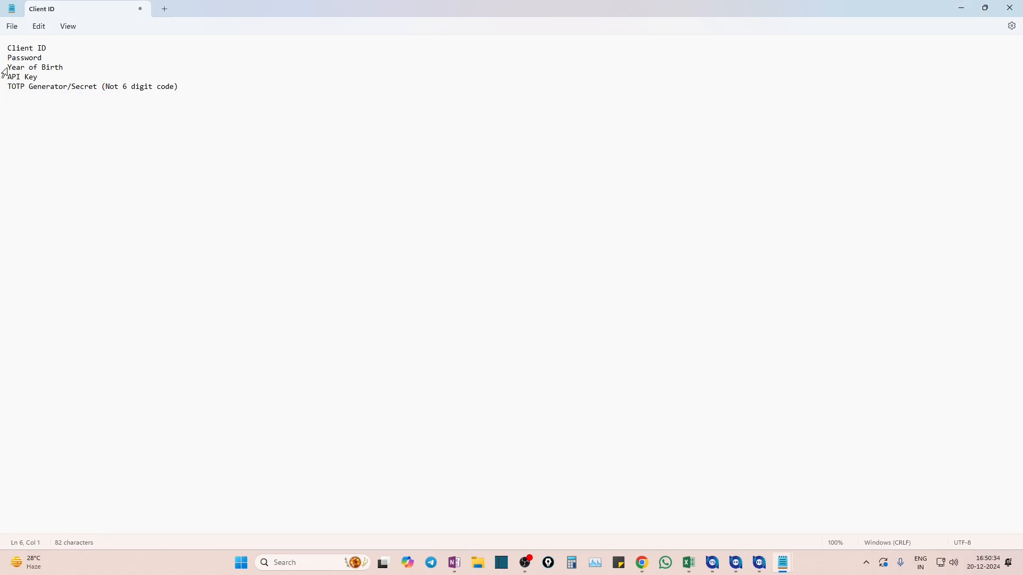
{"action": "mouse_move", "coordinate": [159, 88]}
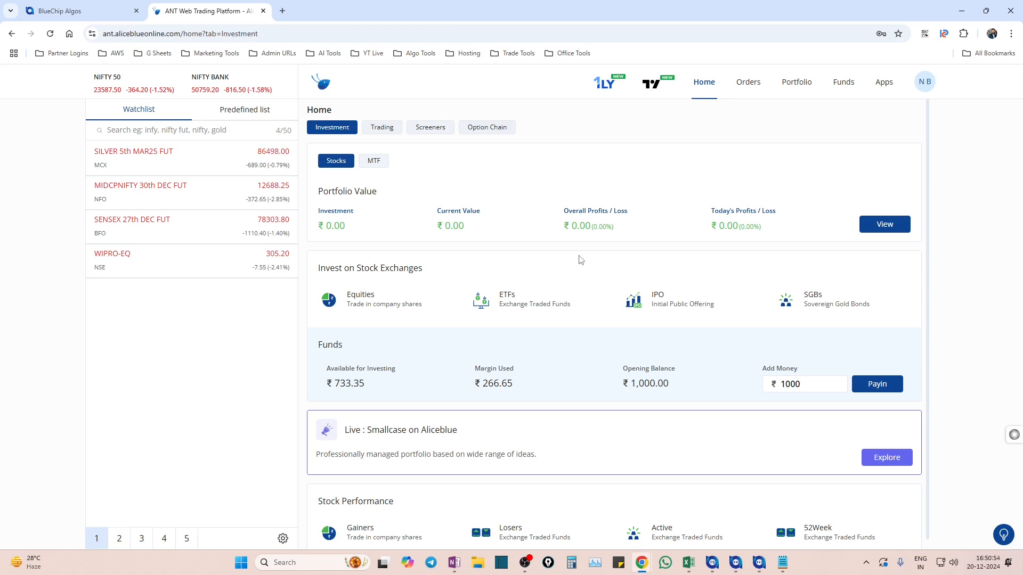
Step: Switch to the BlueChip Algos homepage tab in Chrome
{"action": "left_click", "coordinate": [79, 11]}
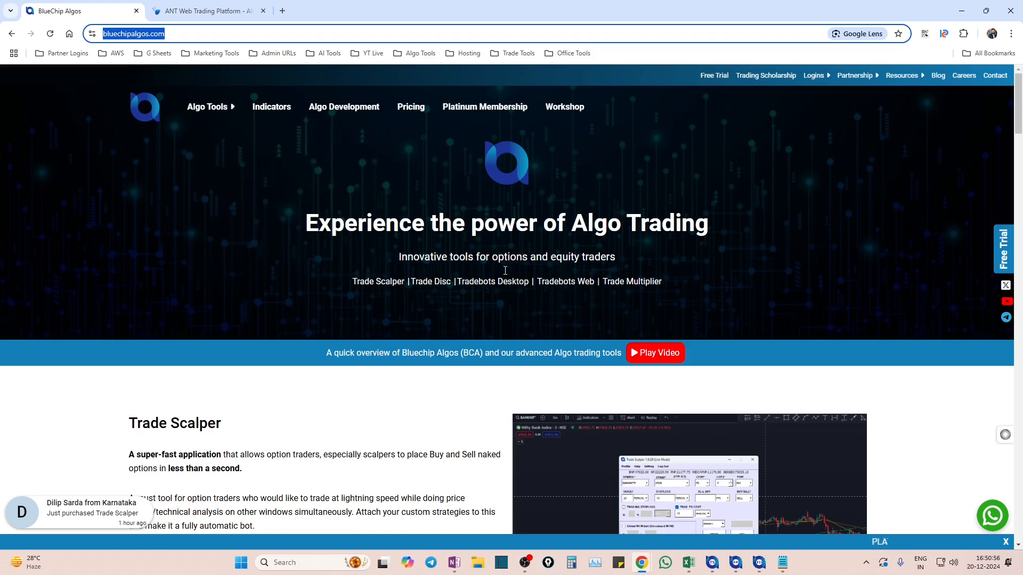